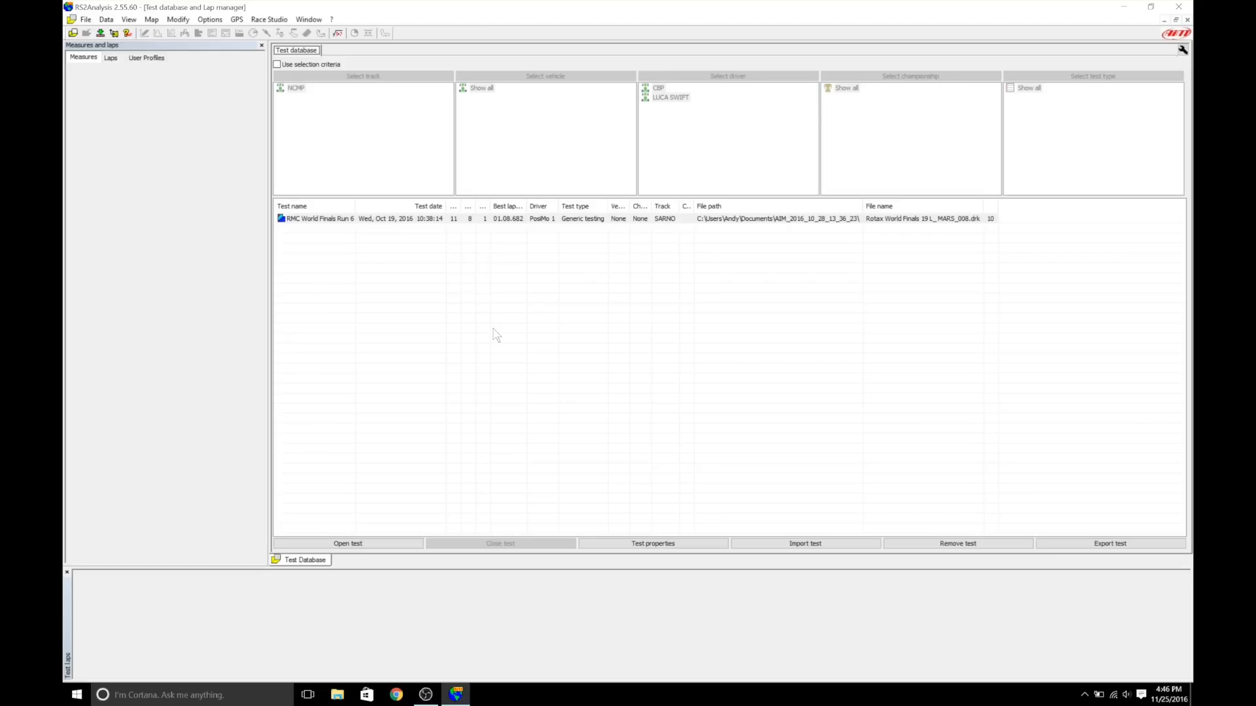
mouse_move(402, 310)
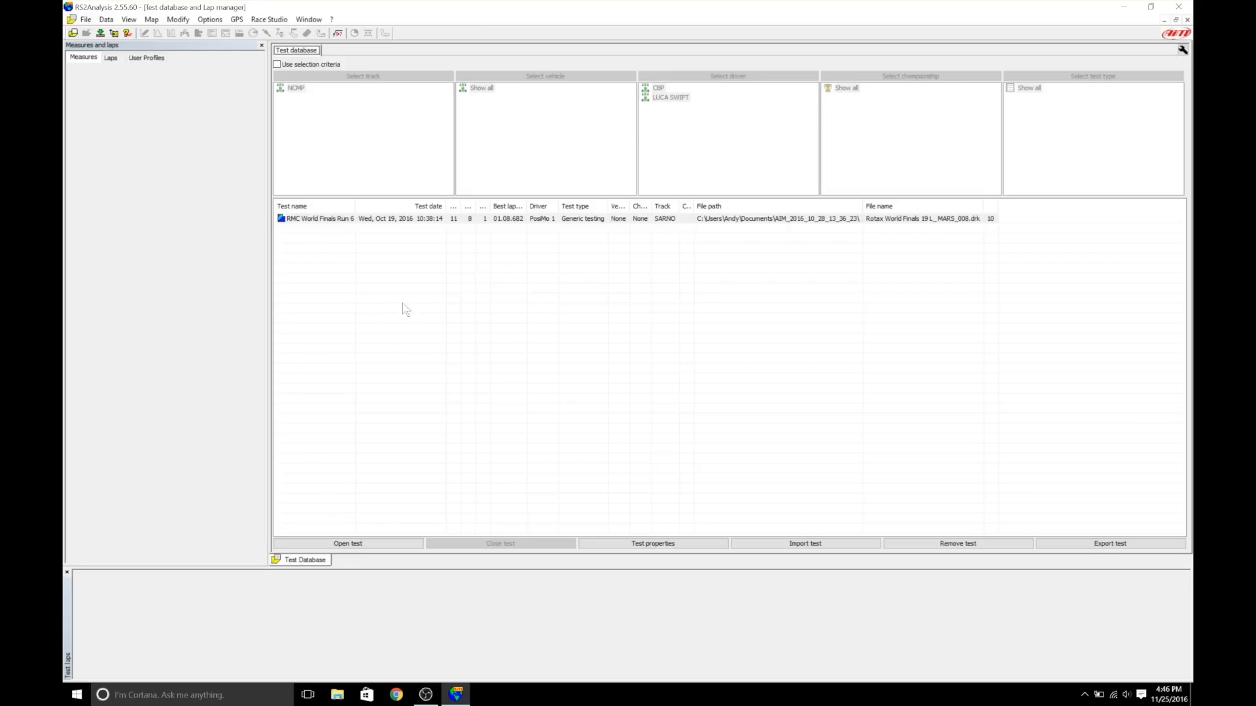
mouse_move(358, 156)
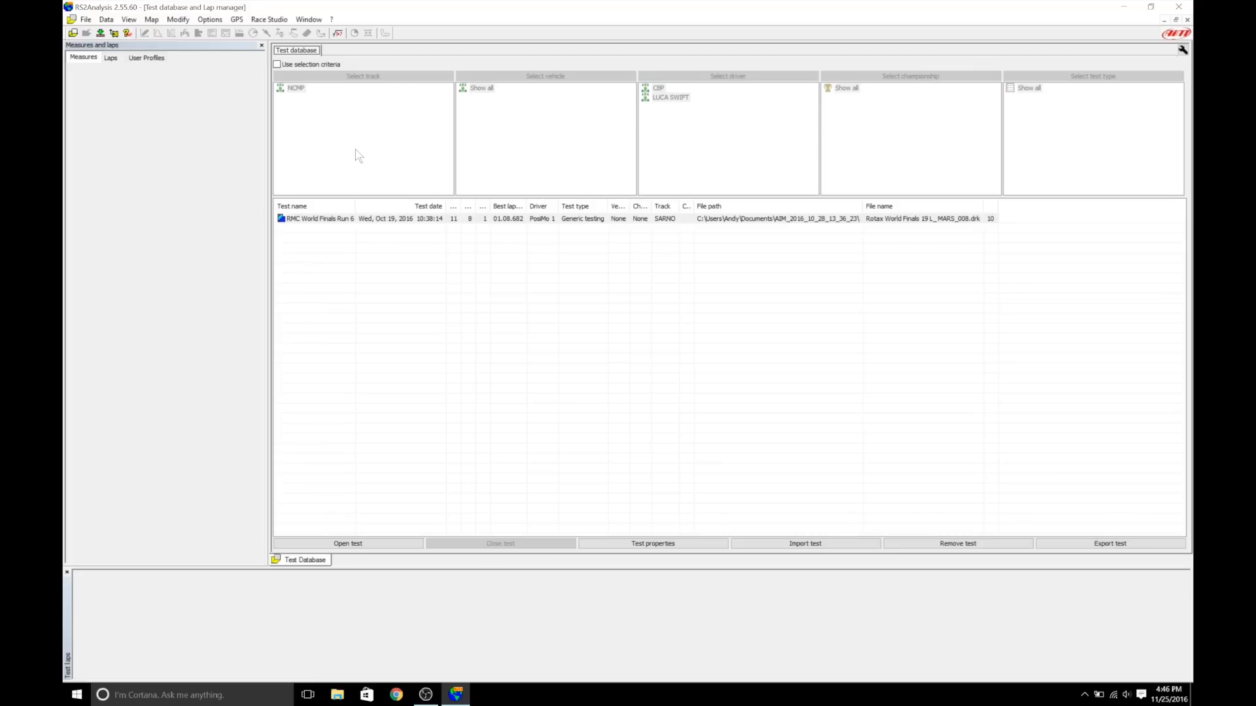
mouse_move(759, 54)
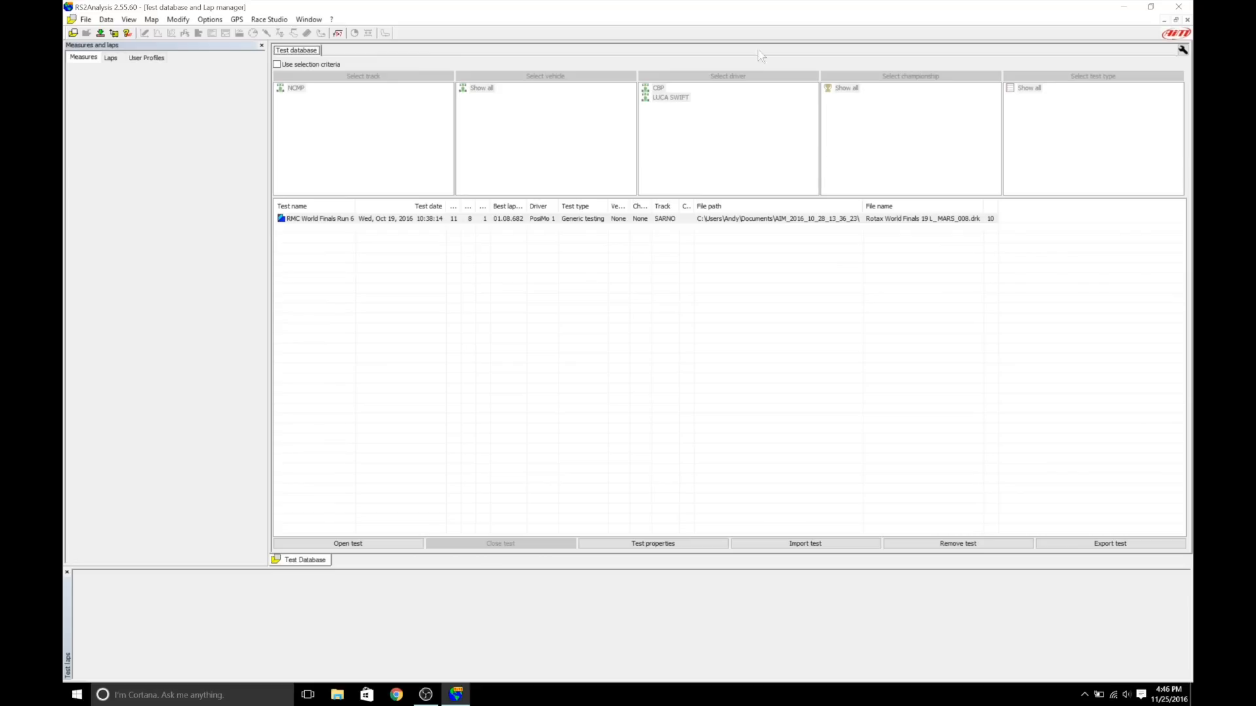
mouse_move(370, 224)
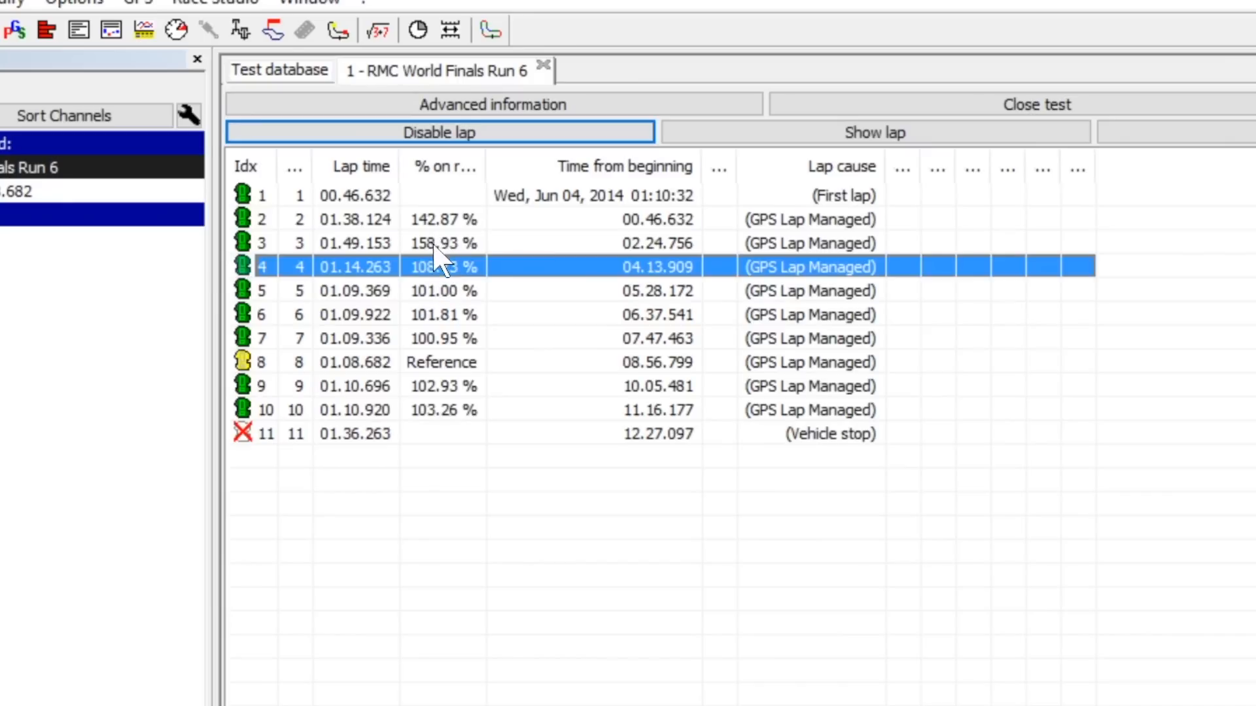
mouse_move(436, 212)
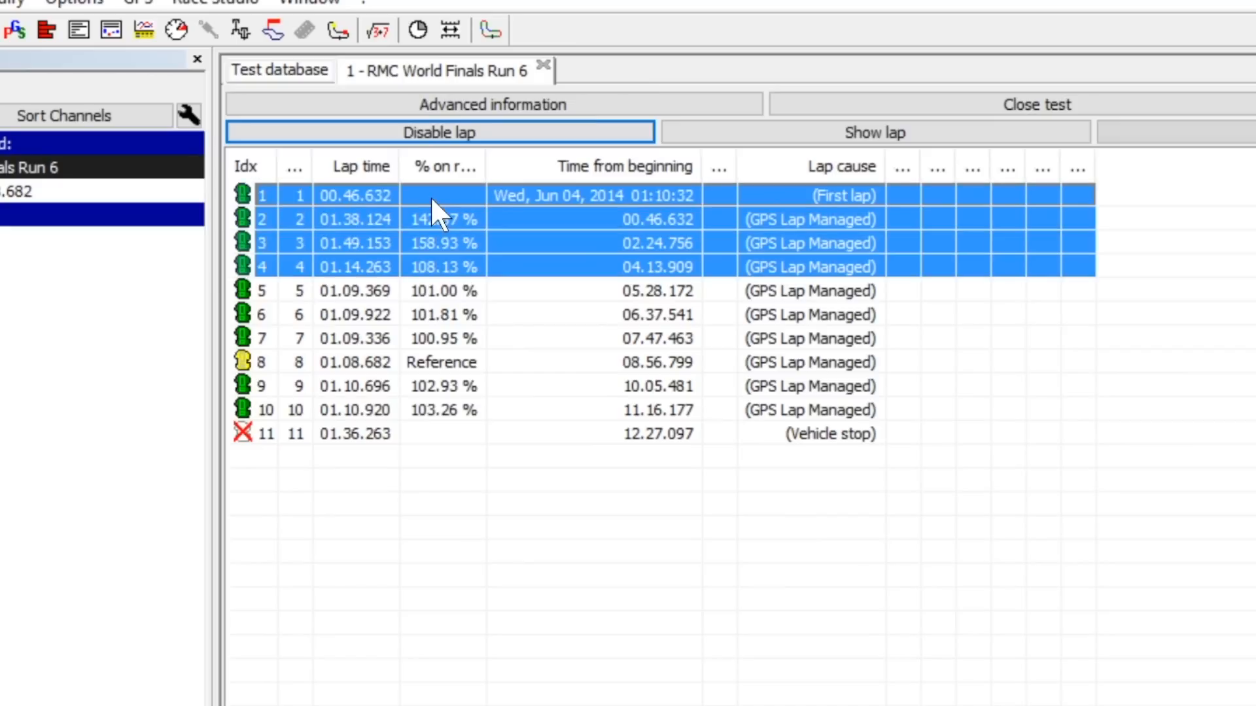
Disable laps 1–4 of RMC World Finals Run 6 as warm-up laps
left_click(438, 133)
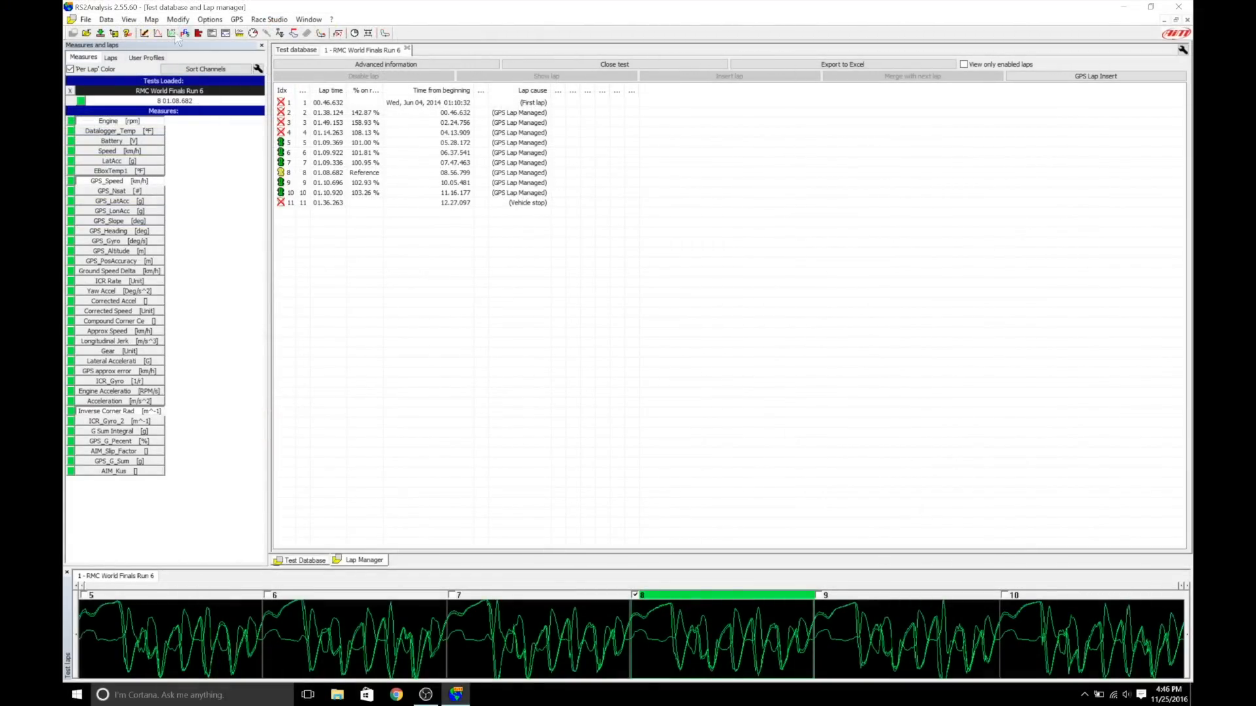
Build a track map from the laps, rotate it fully upright, and name it 'Sarno RMC World Finals'
left_click(151, 19)
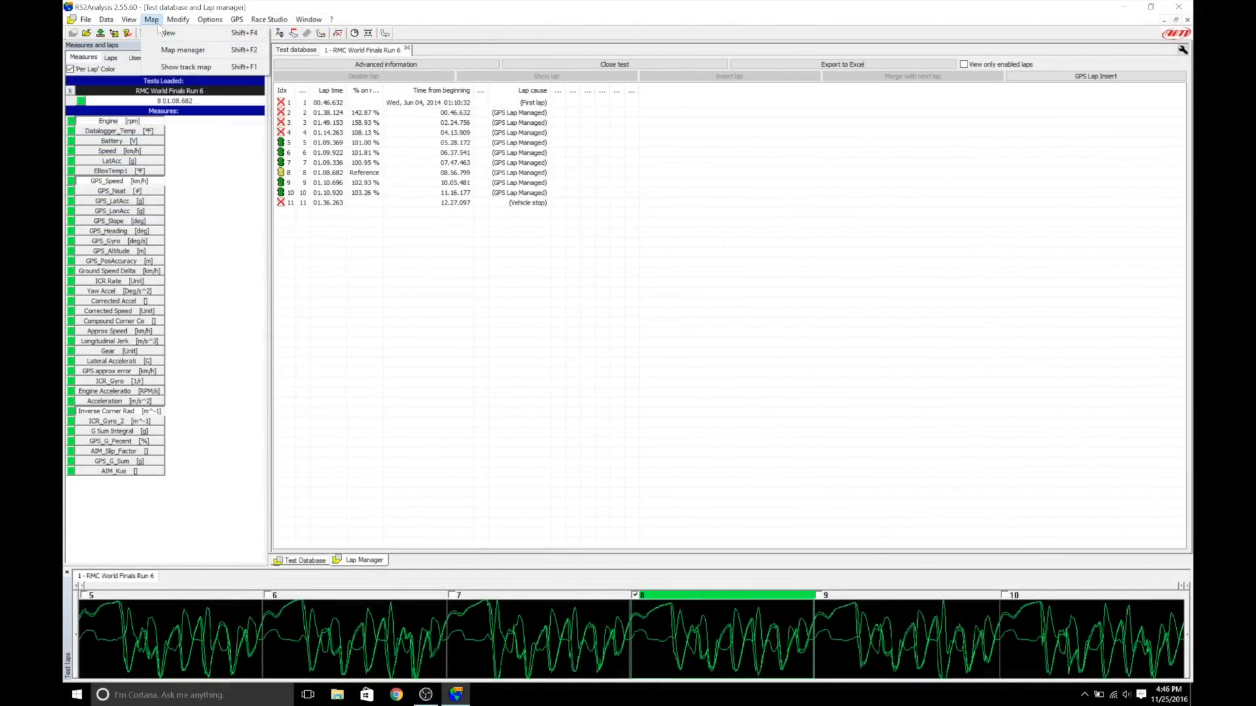
left_click(182, 50)
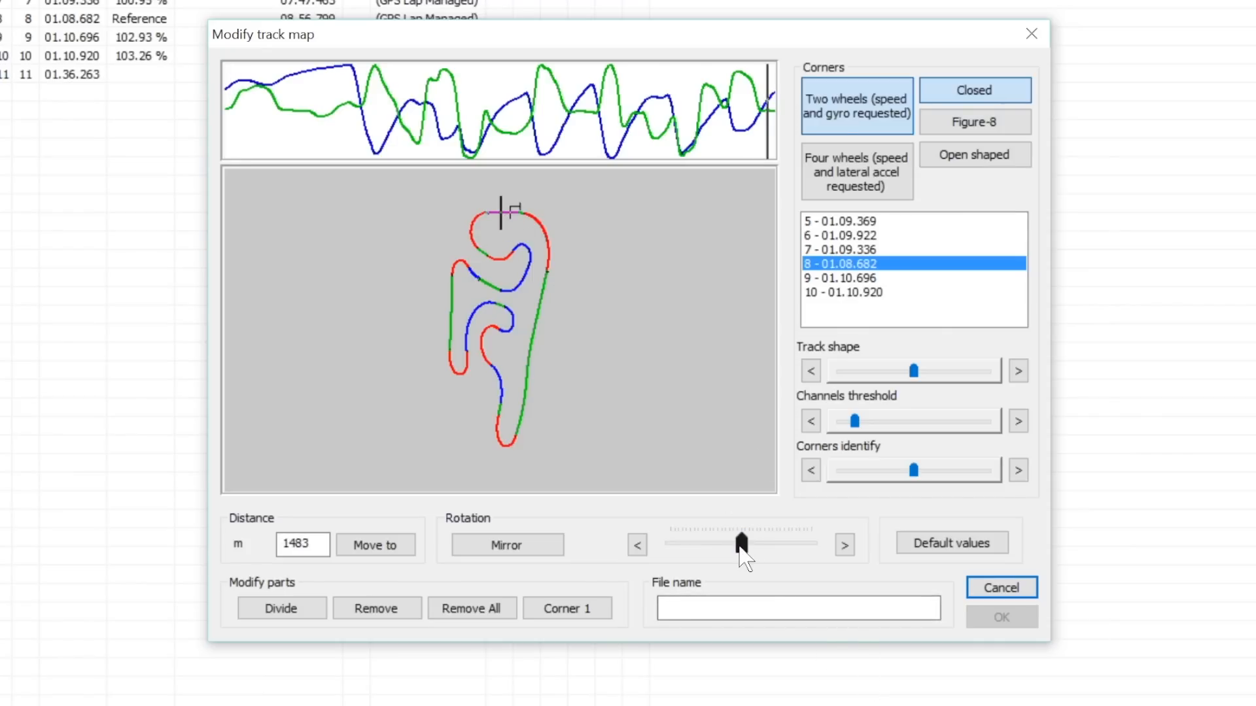
left_click_drag(741, 542, 669, 542)
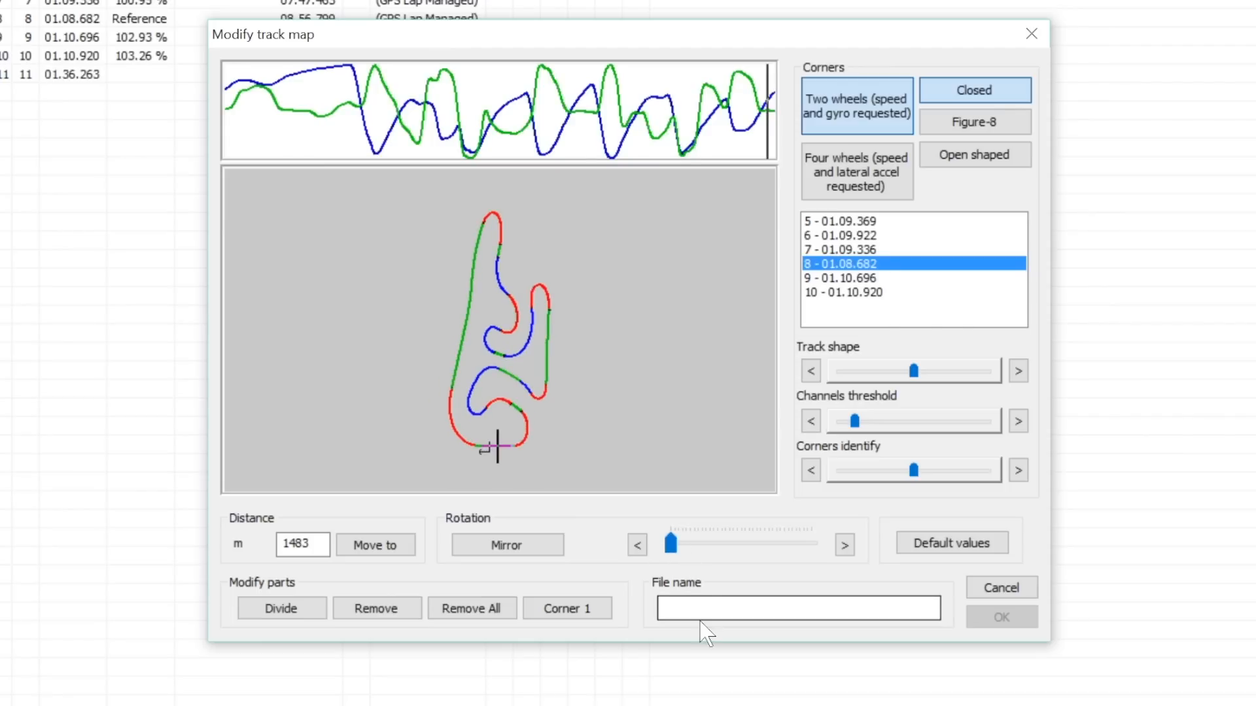
left_click(796, 607)
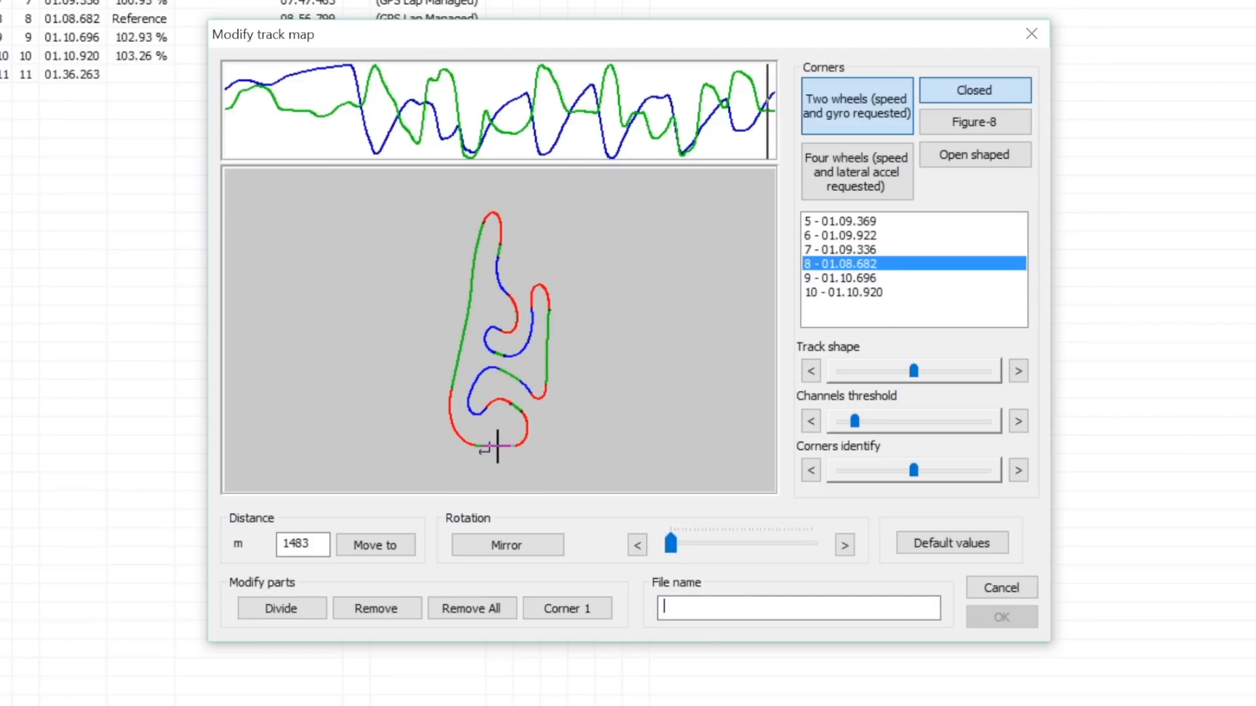
type("Sarno RMC Wor")
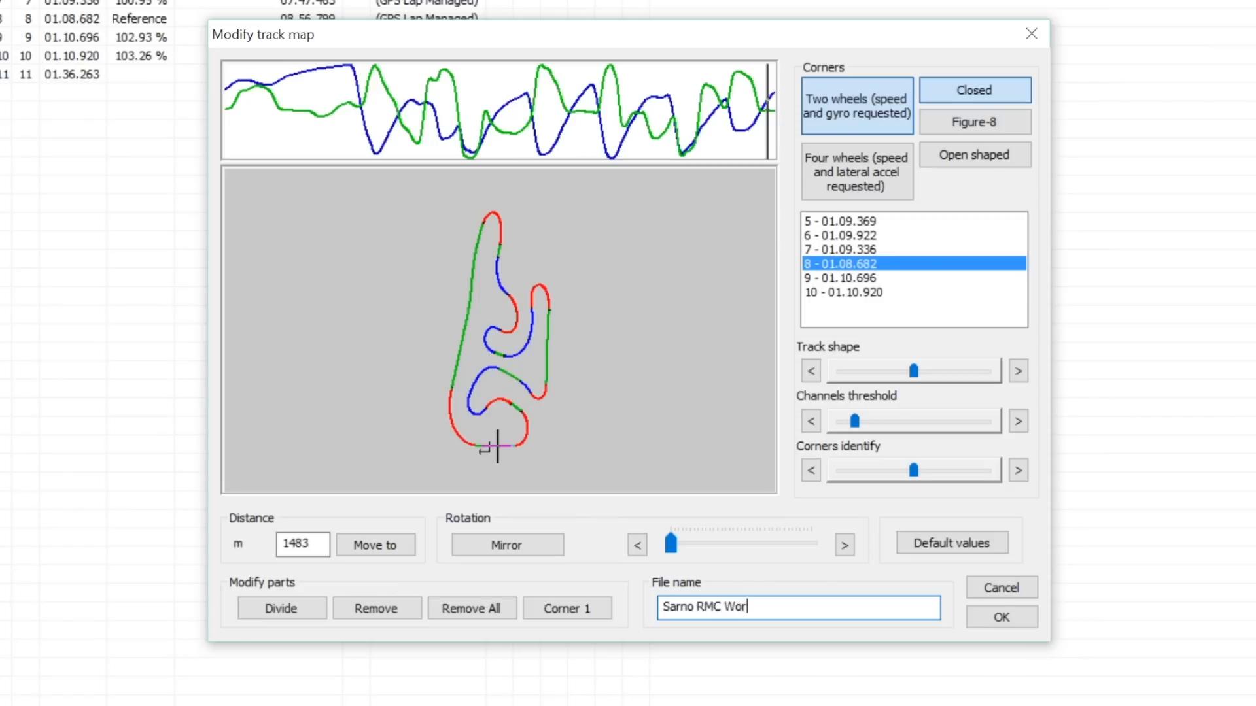
type("ld Fina")
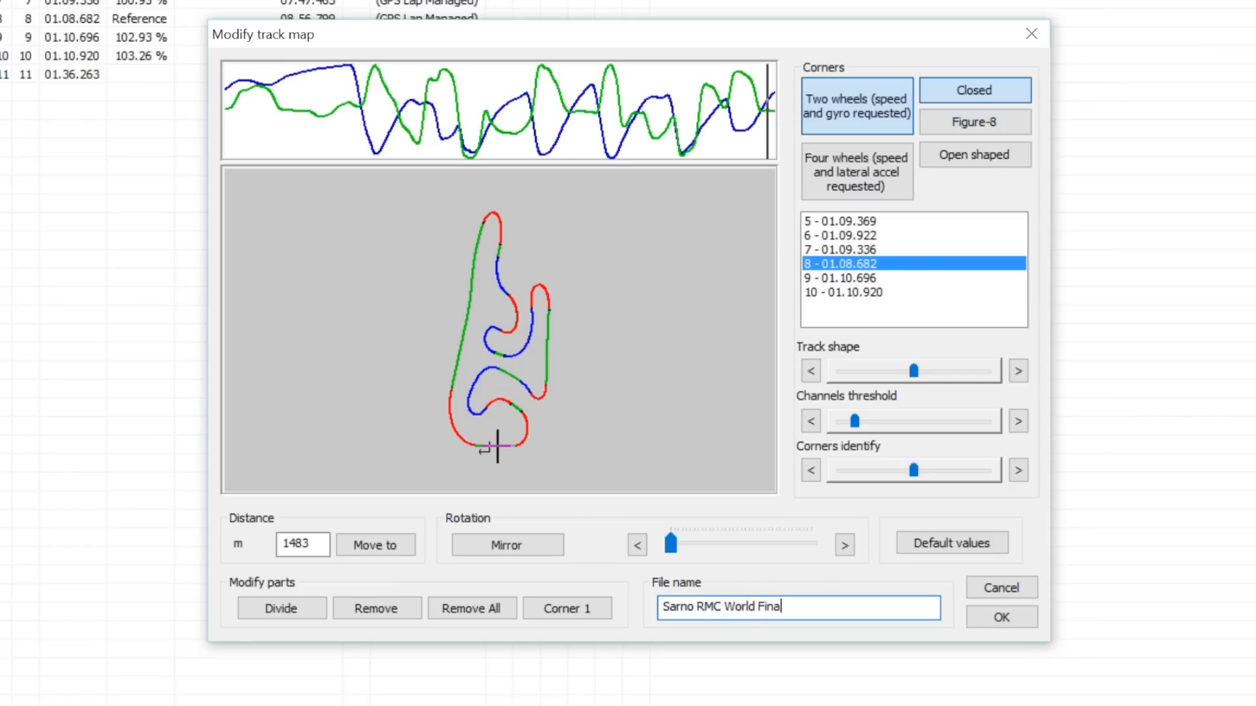
type("s")
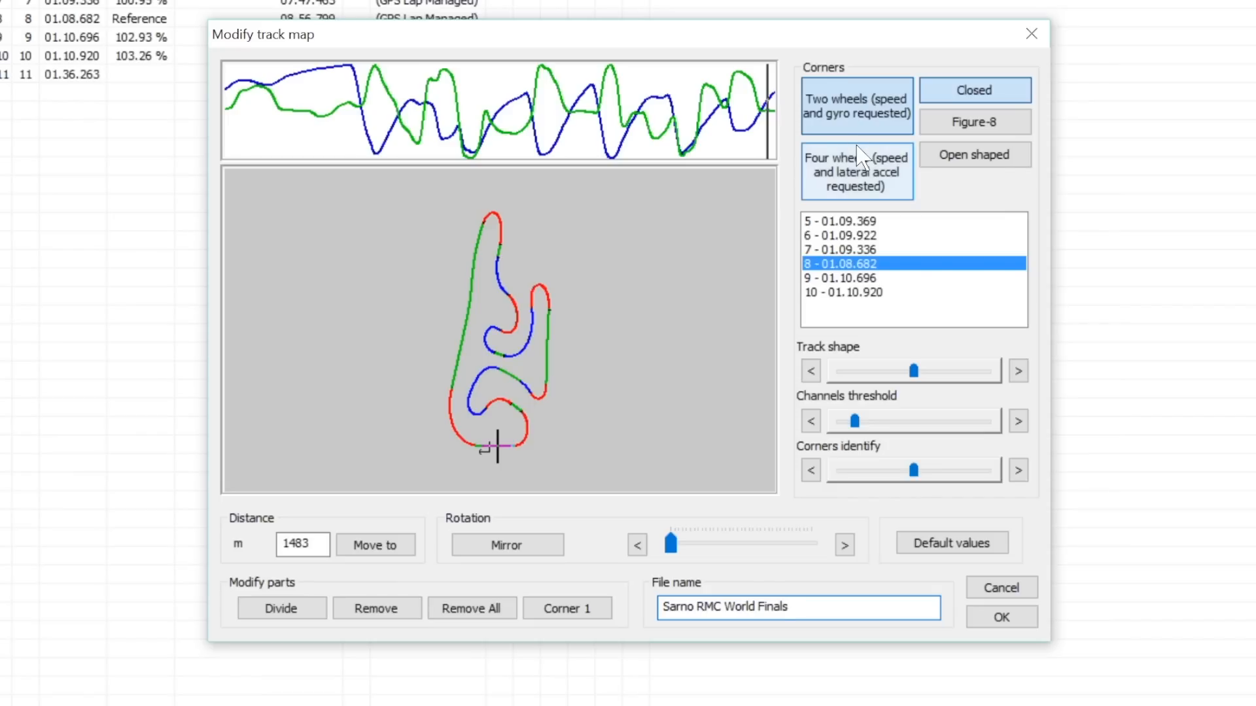
left_click(856, 170)
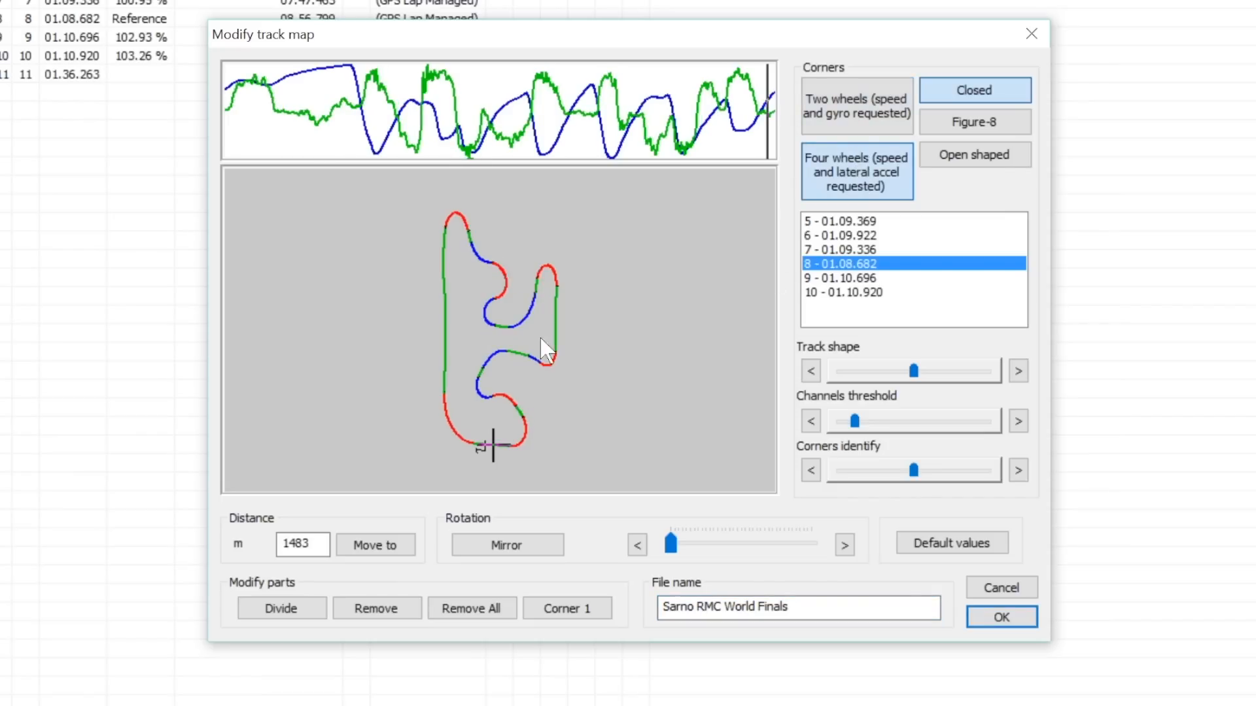
left_click(856, 106)
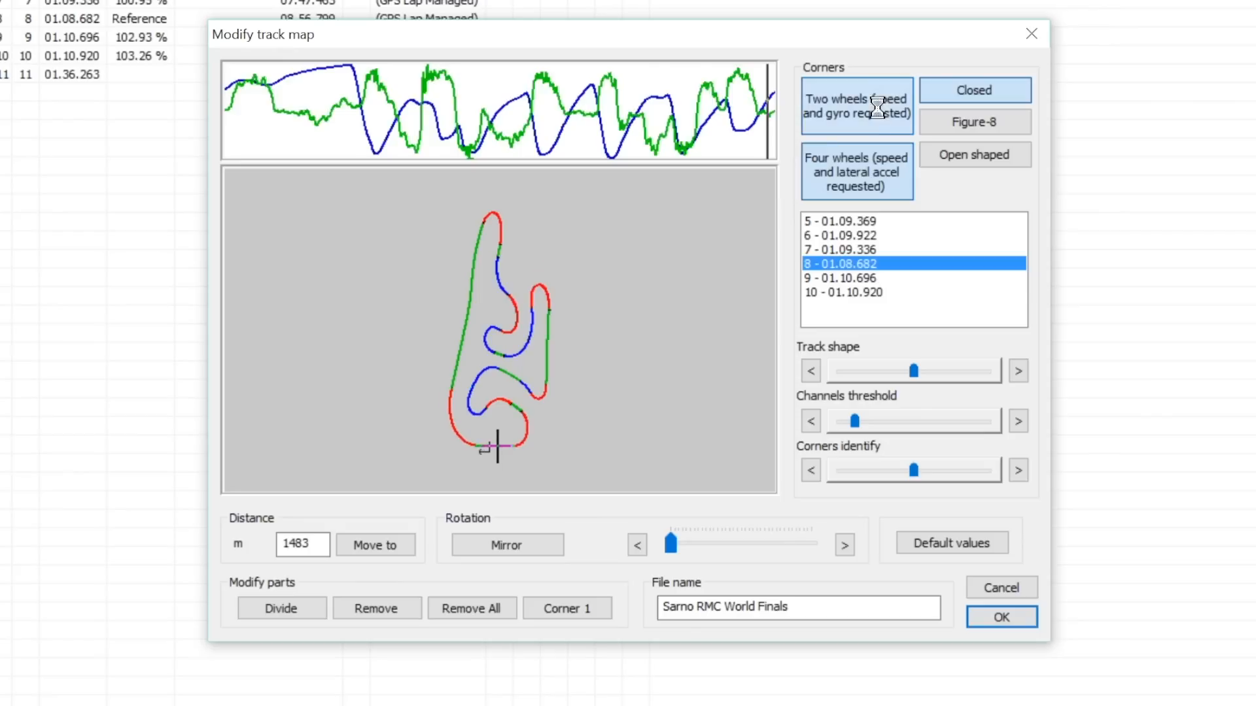
left_click(856, 106)
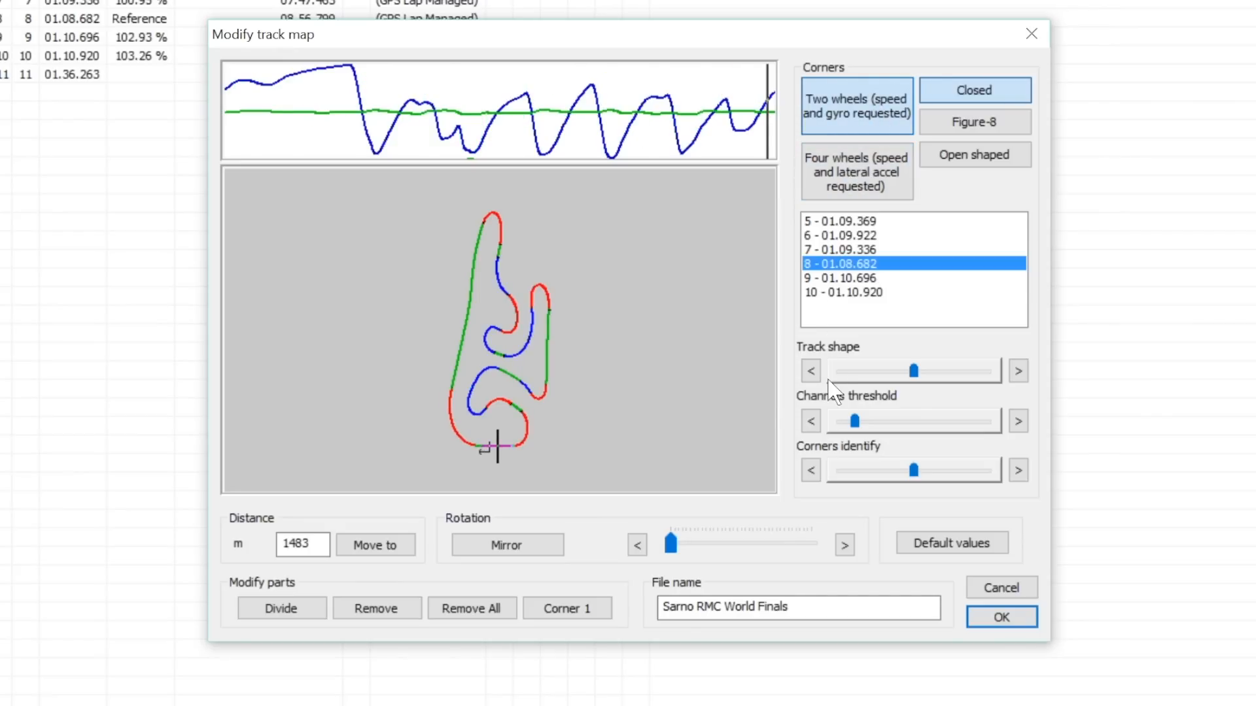
mouse_move(691, 385)
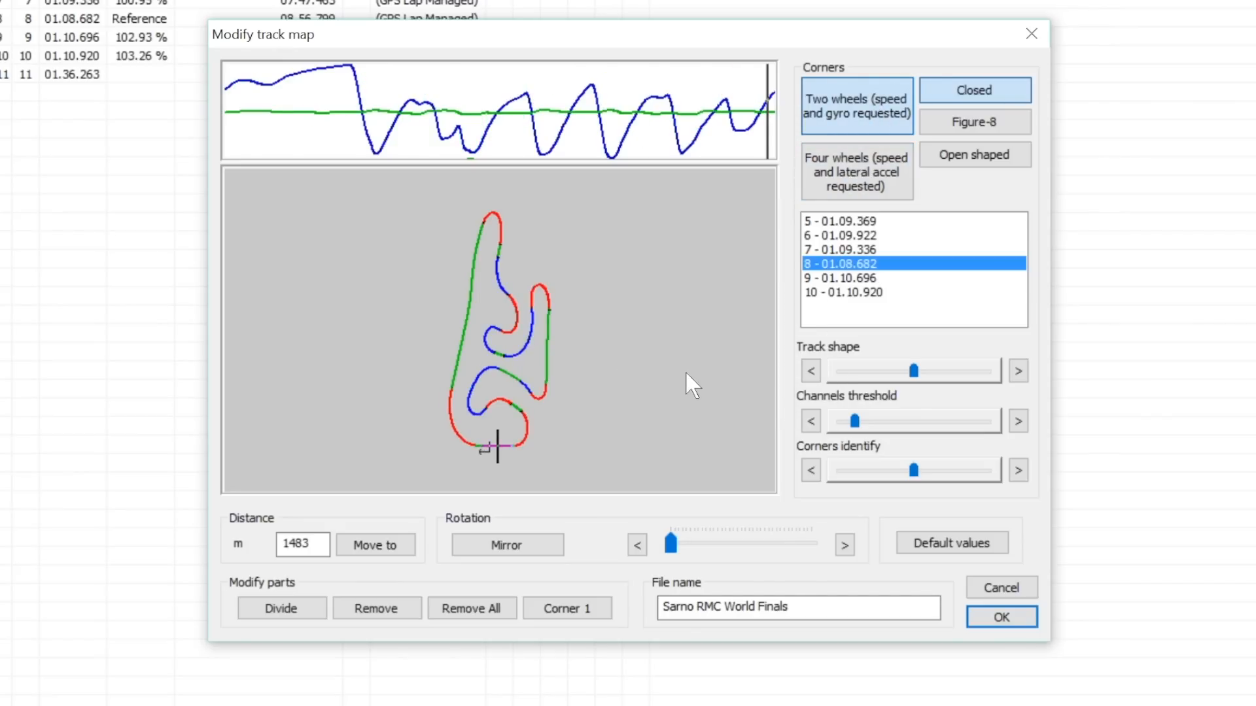
mouse_move(863, 393)
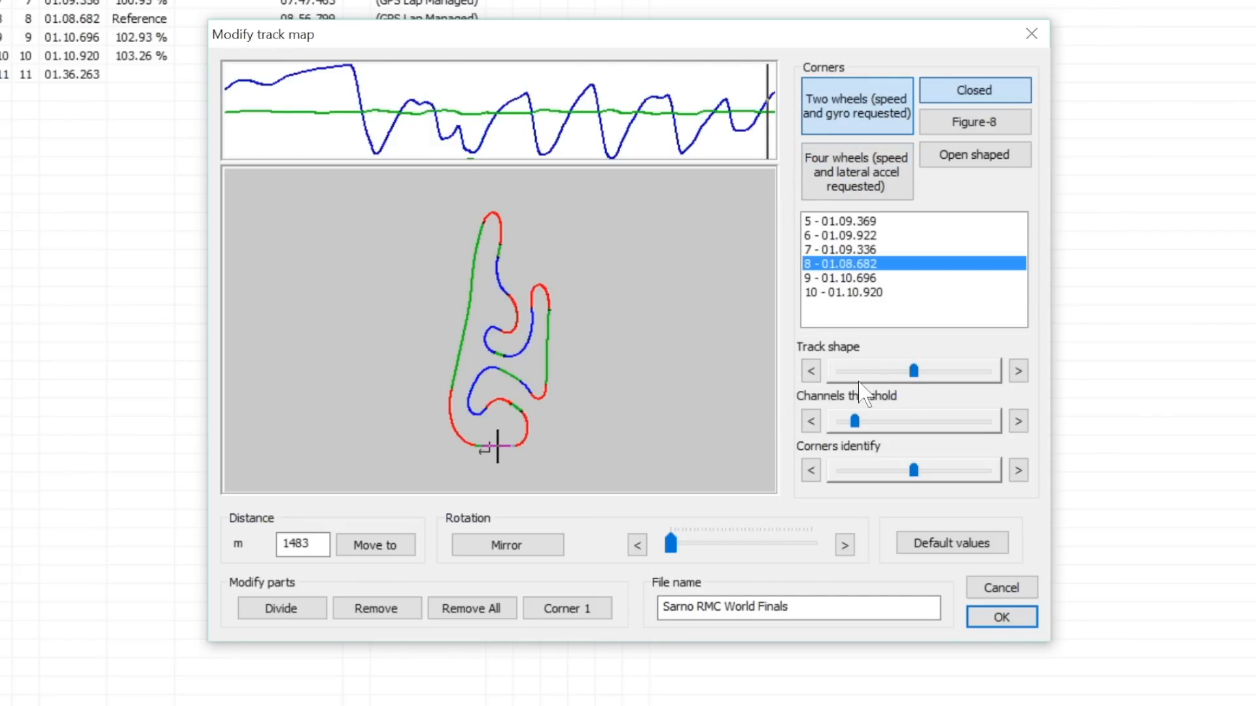
mouse_move(877, 473)
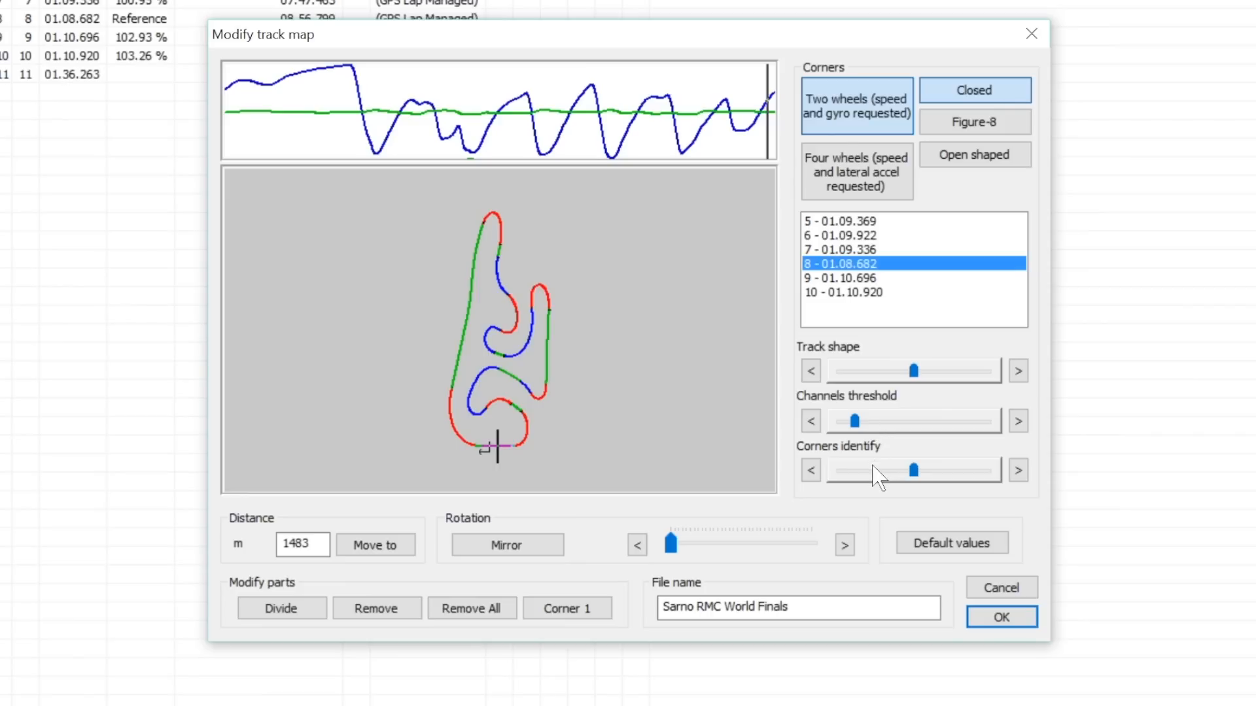
mouse_move(735, 565)
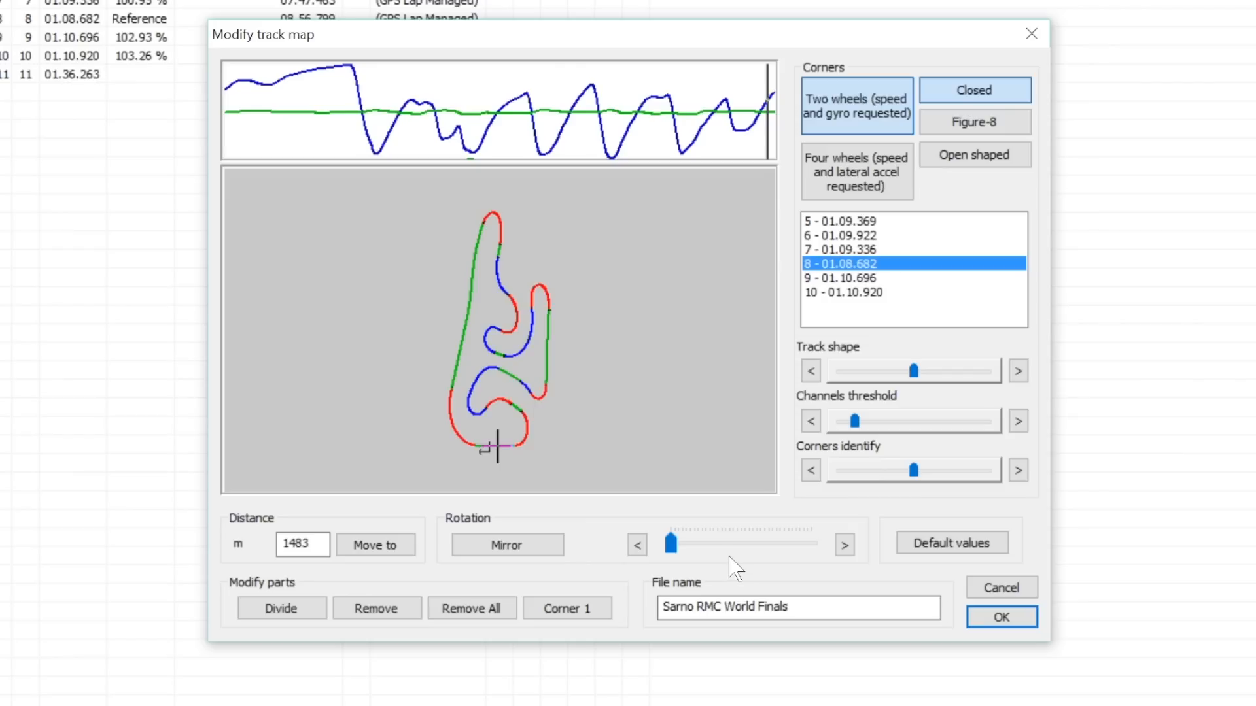
mouse_move(722, 586)
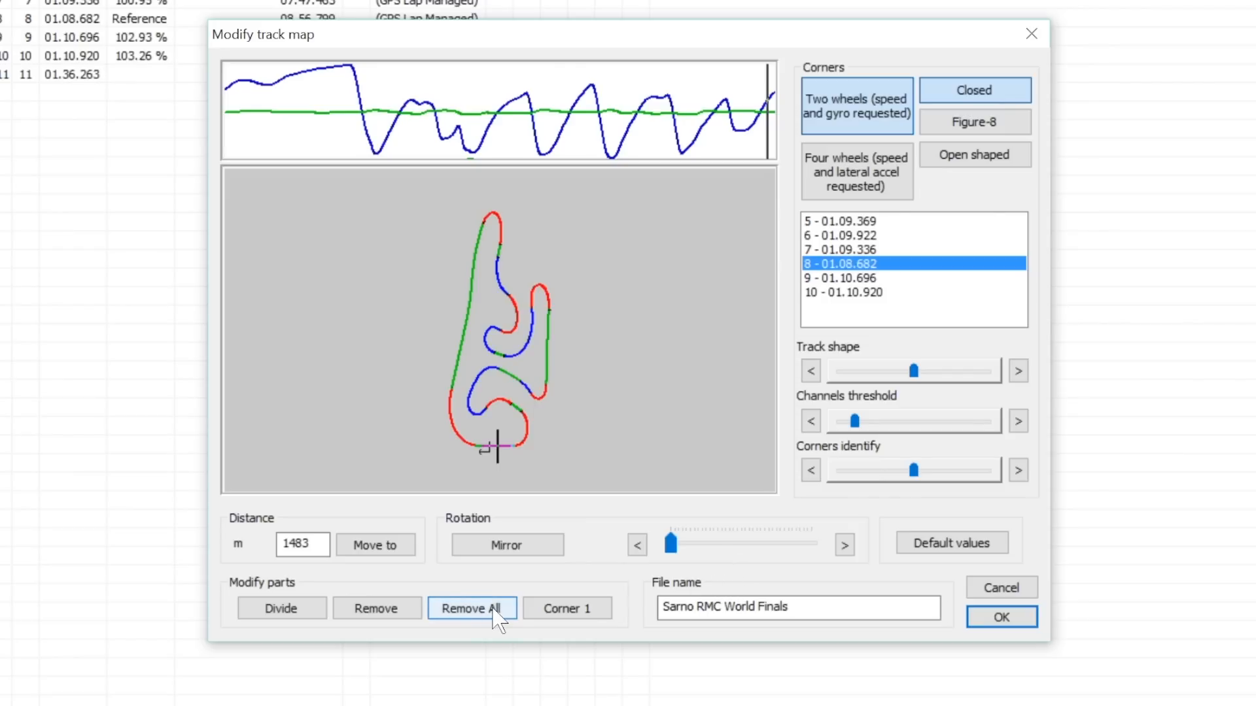
Remove all existing map parts, then divide the circuit at new split points around the lap
left_click(471, 607)
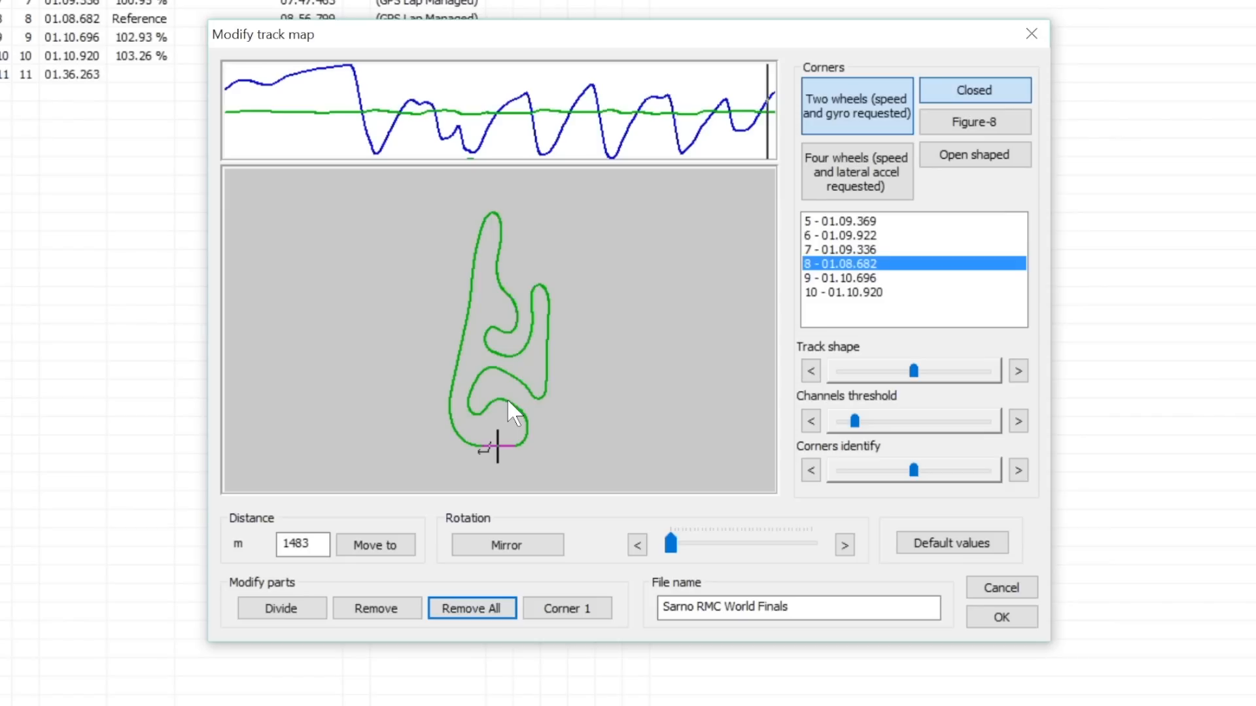
mouse_move(500, 449)
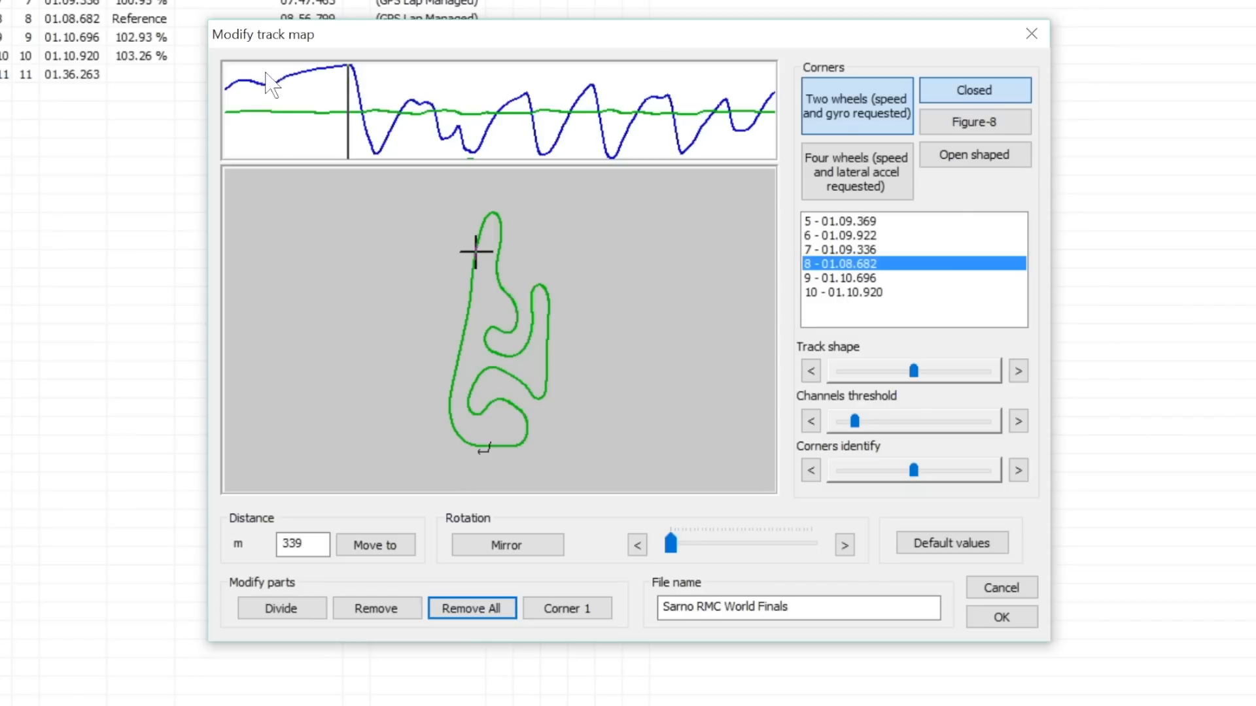
mouse_move(359, 84)
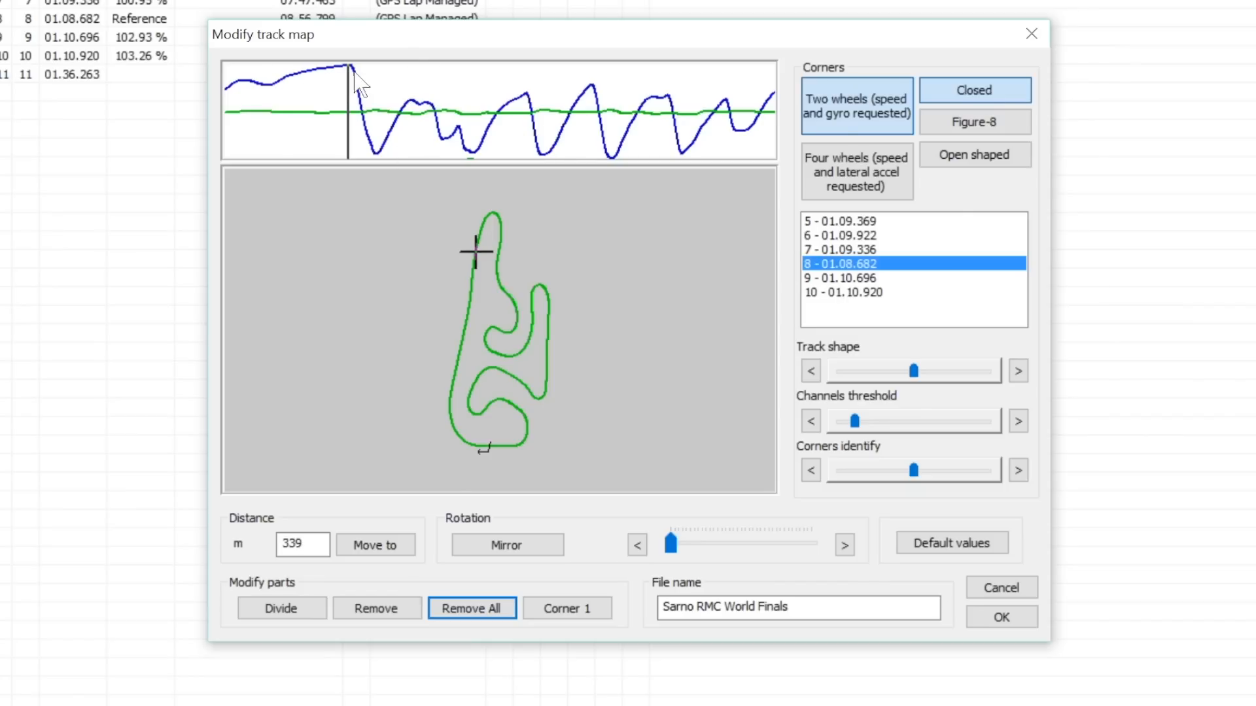
mouse_move(374, 108)
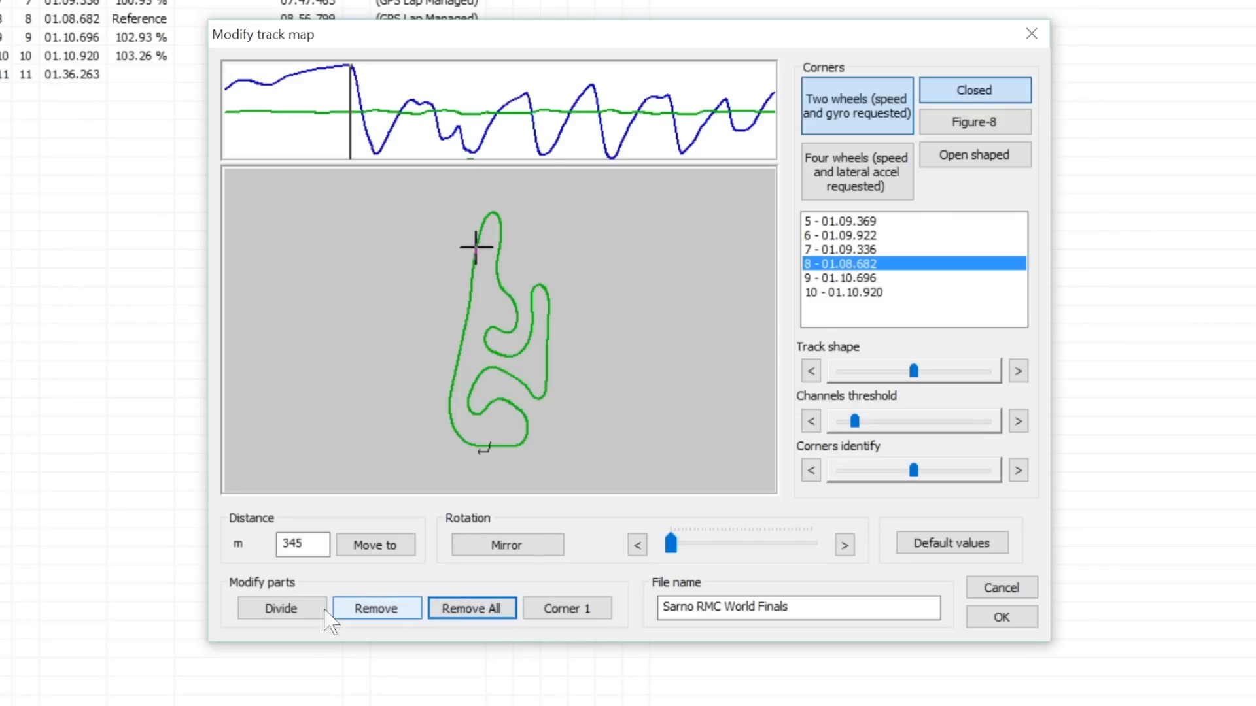
left_click(281, 608)
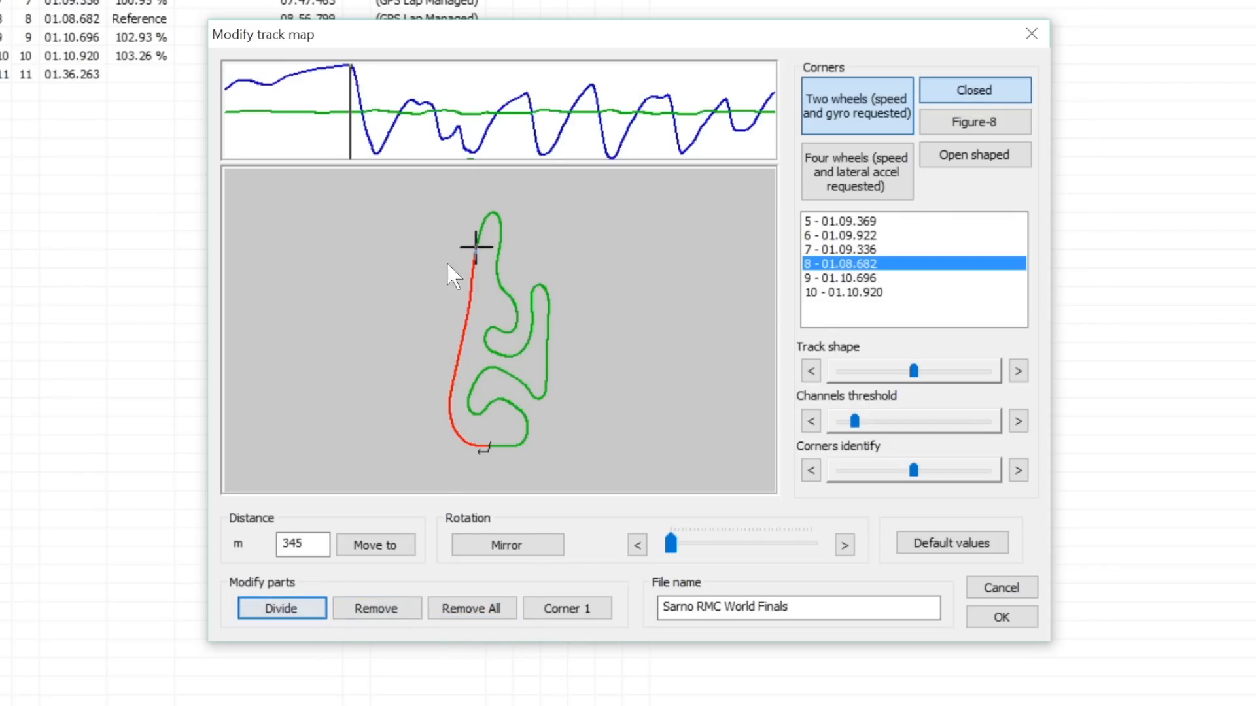
left_click(489, 328)
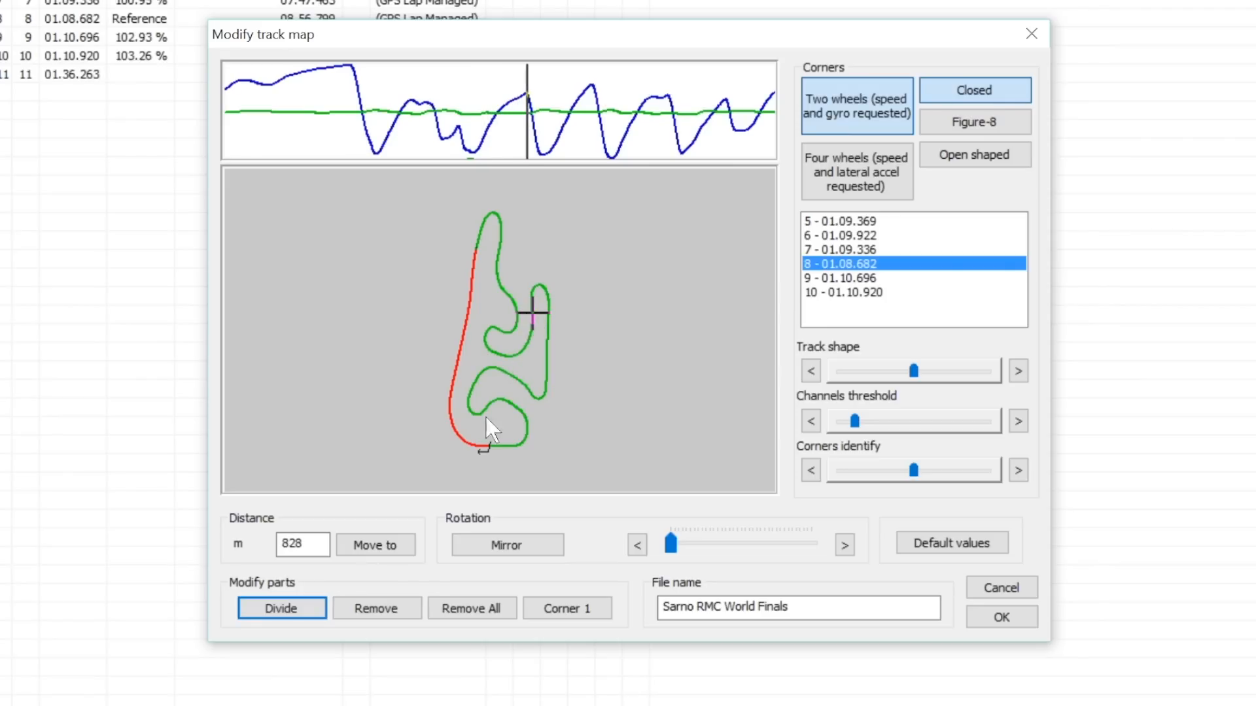
left_click(281, 608)
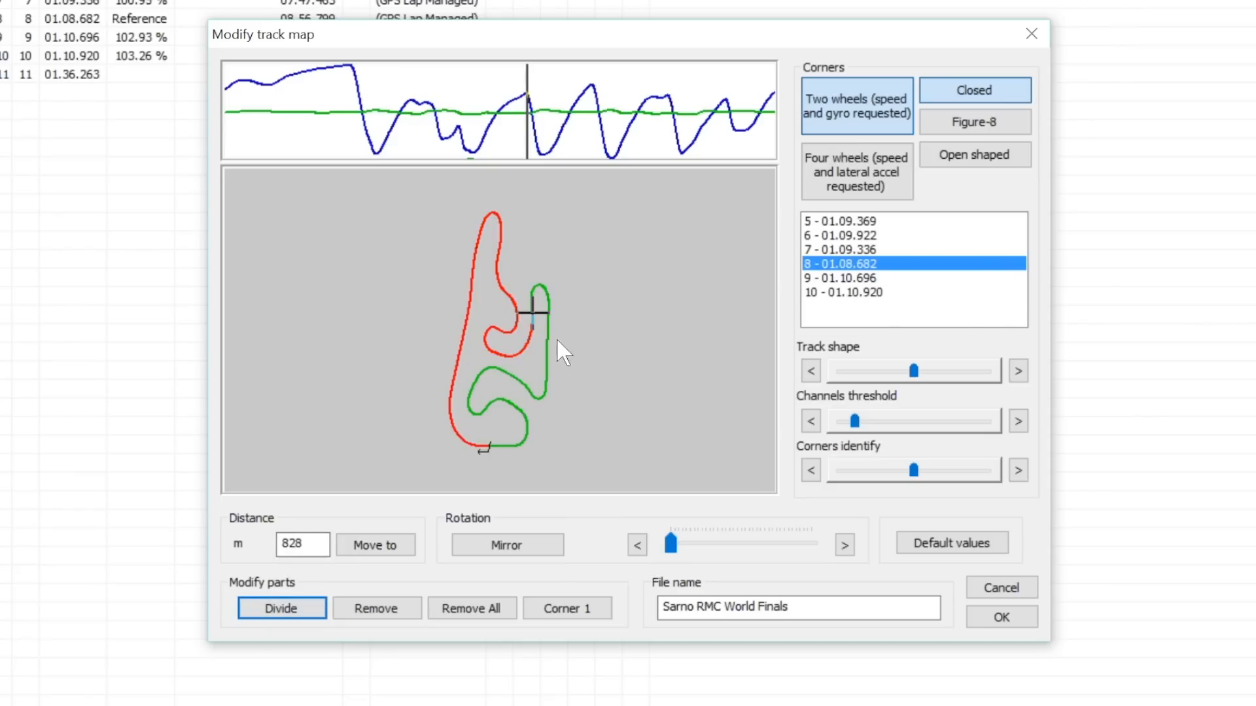
left_click(528, 436)
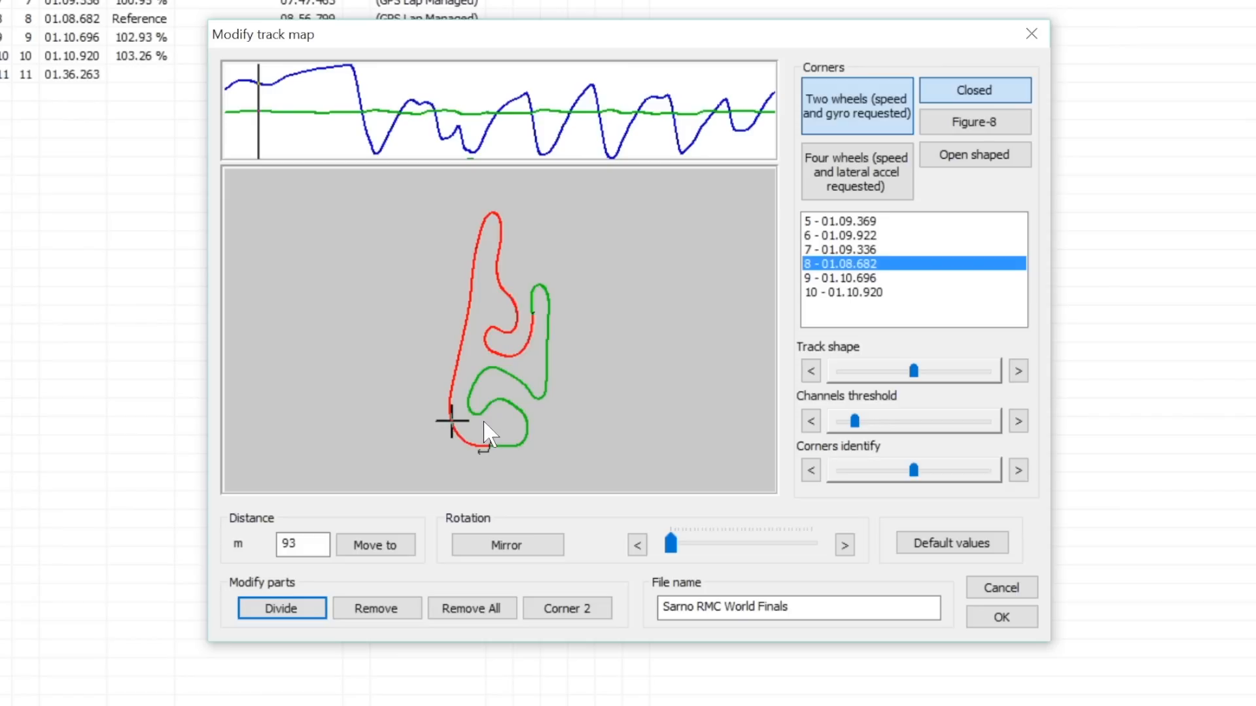
mouse_move(495, 436)
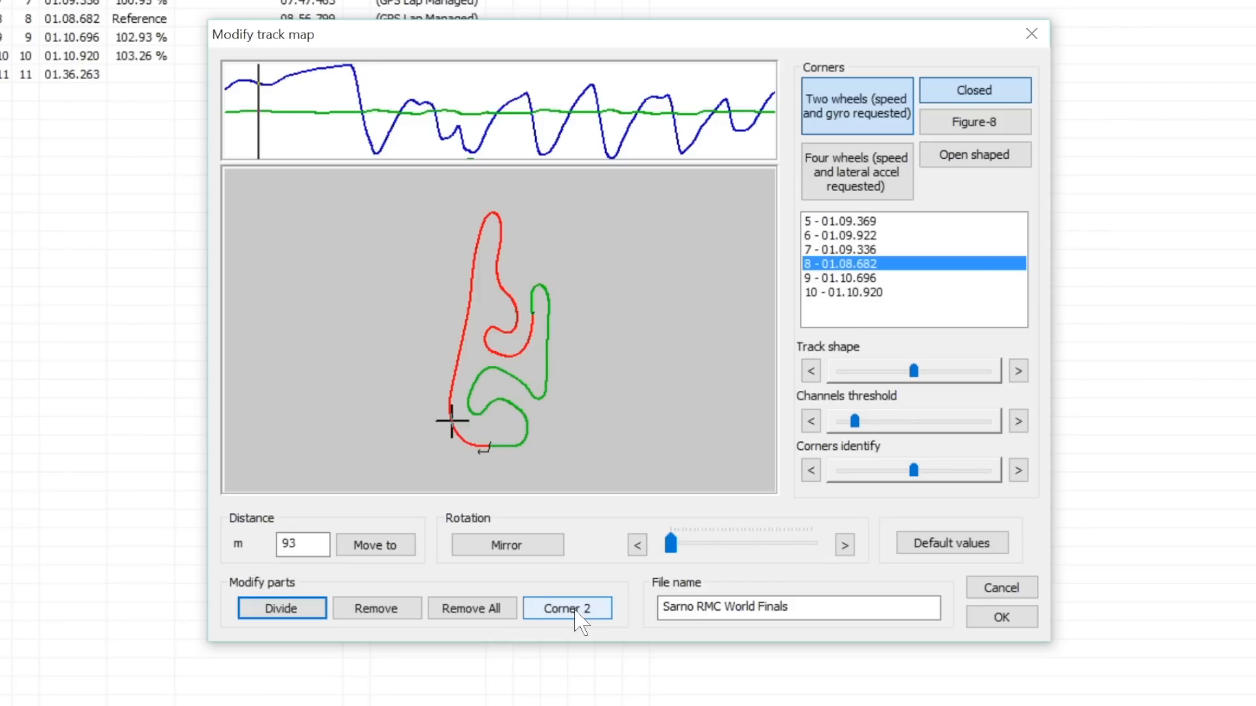
Toggle the red section between Corner and Straight, leaving it as Corner 2
left_click(566, 607)
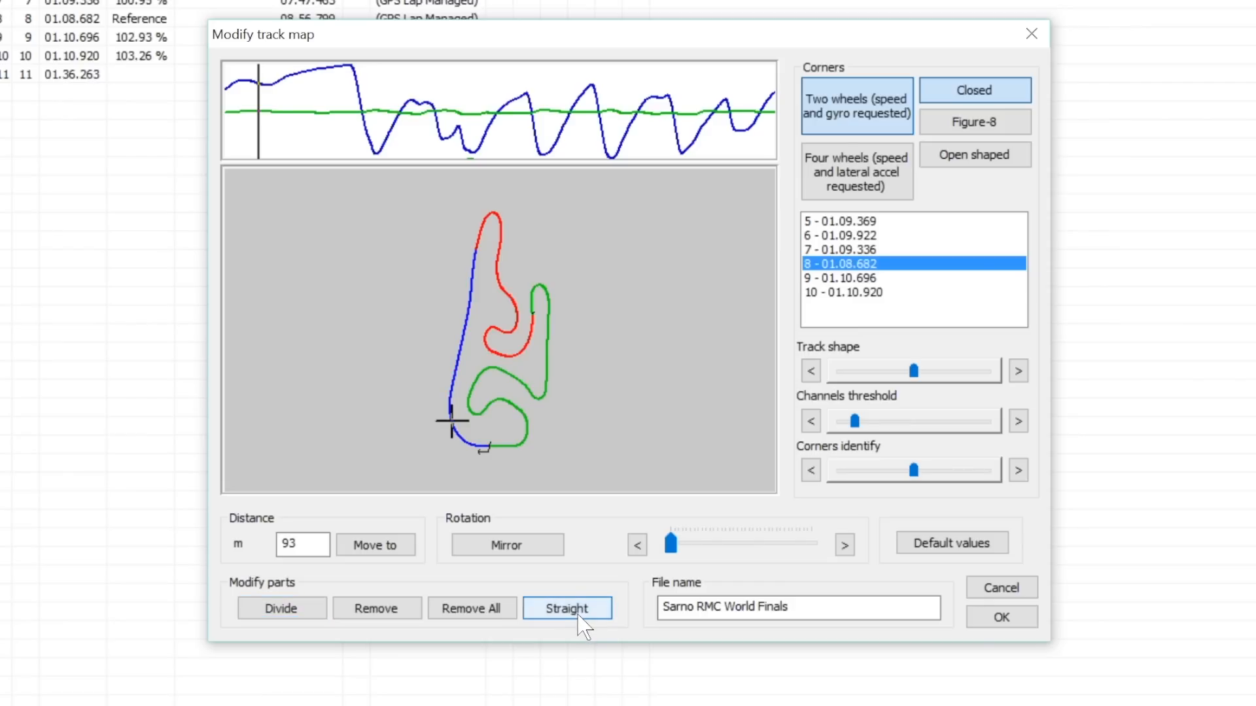
left_click(567, 608)
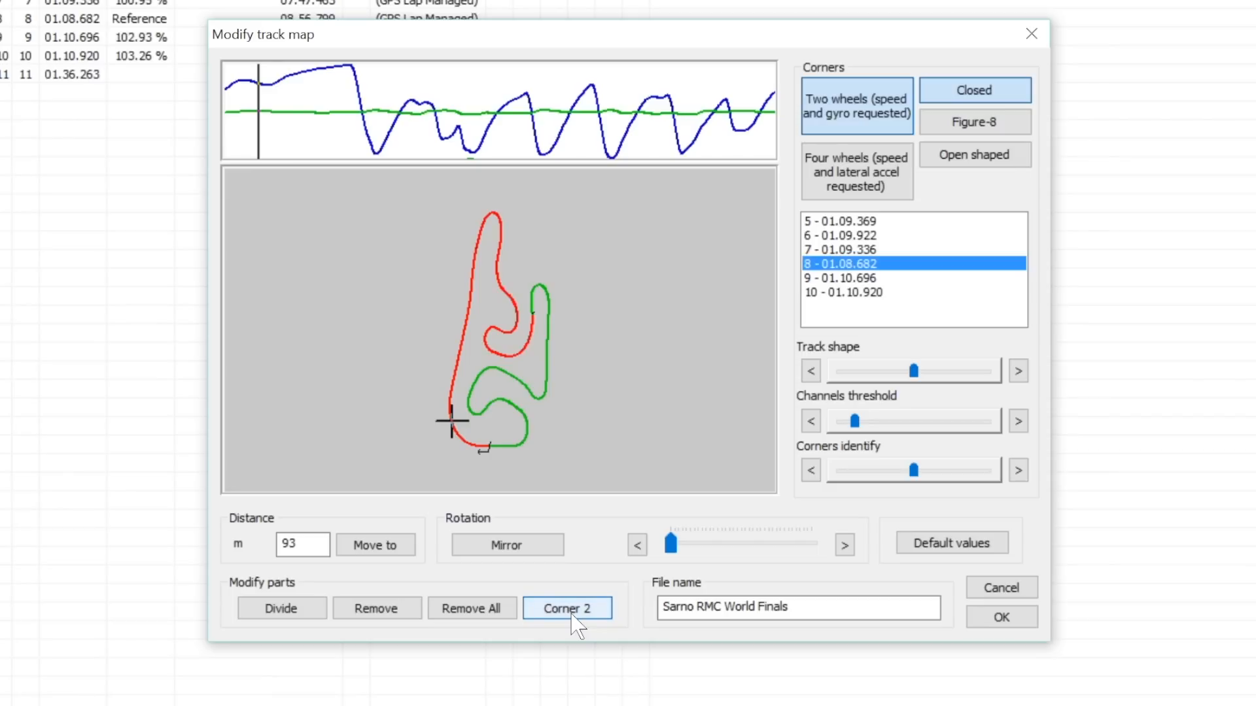
left_click(566, 607)
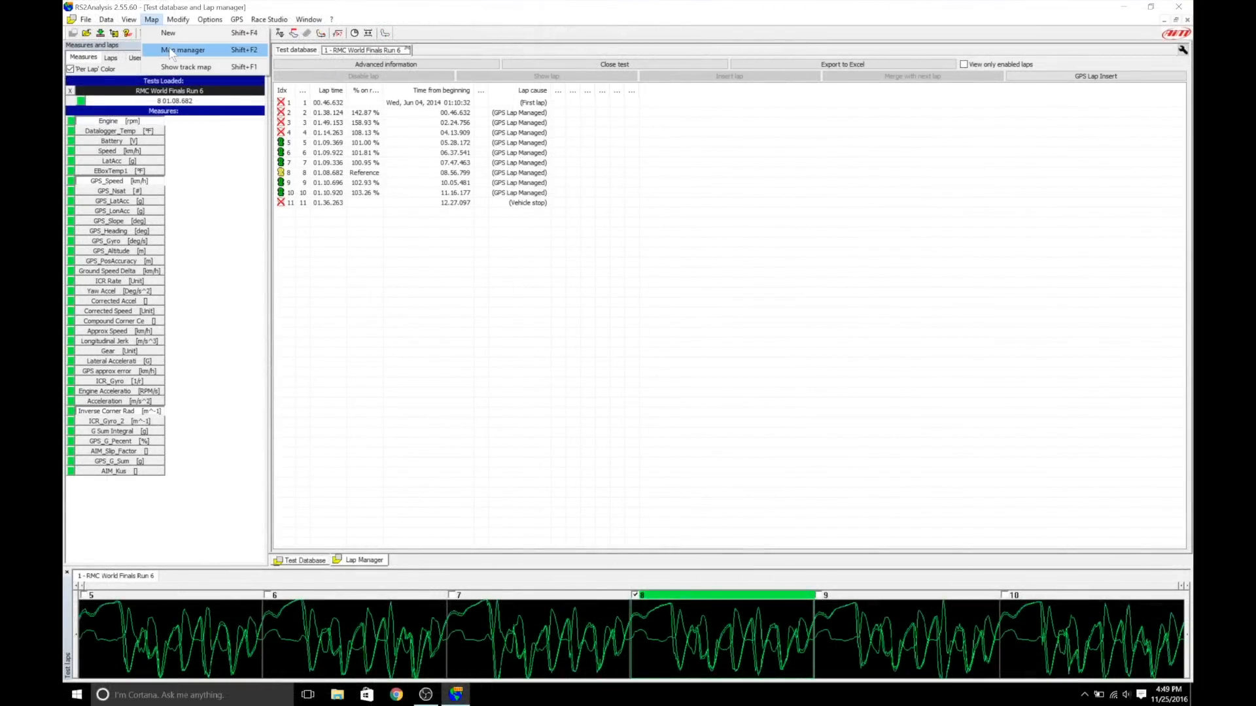
Load the Sarno RMC World Finals map from the map manager onto the open test
left_click(183, 49)
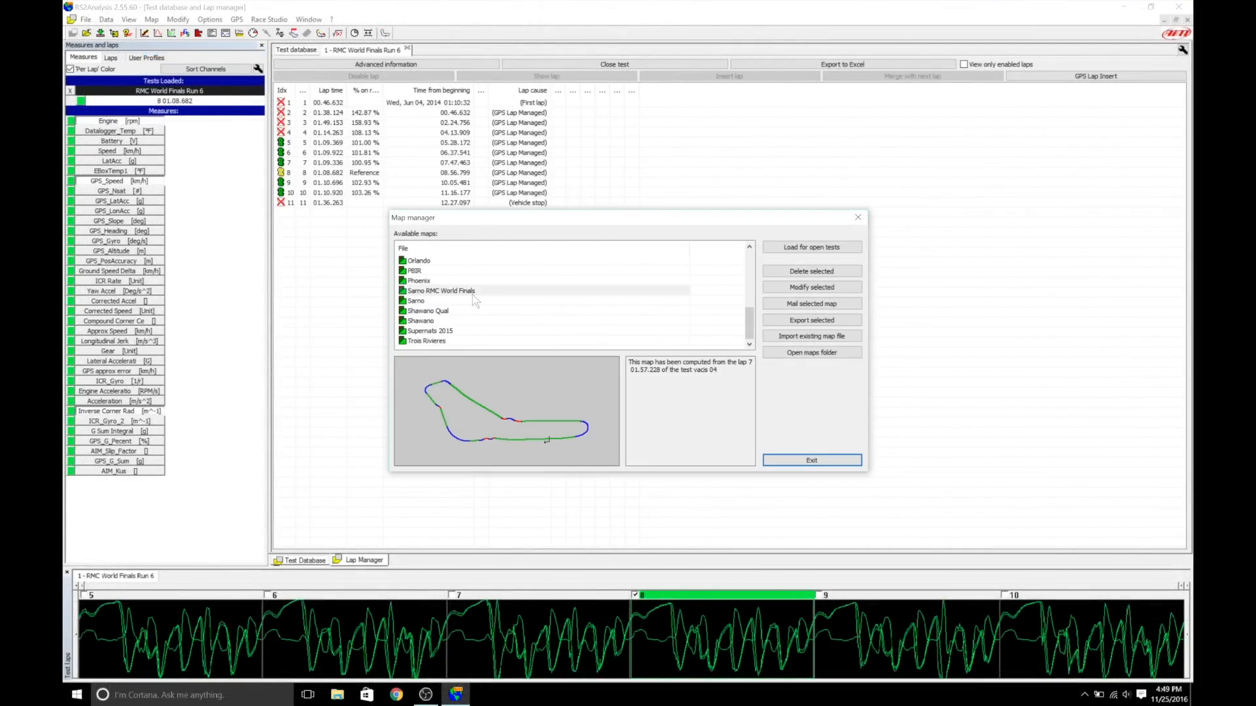
left_click(811, 460)
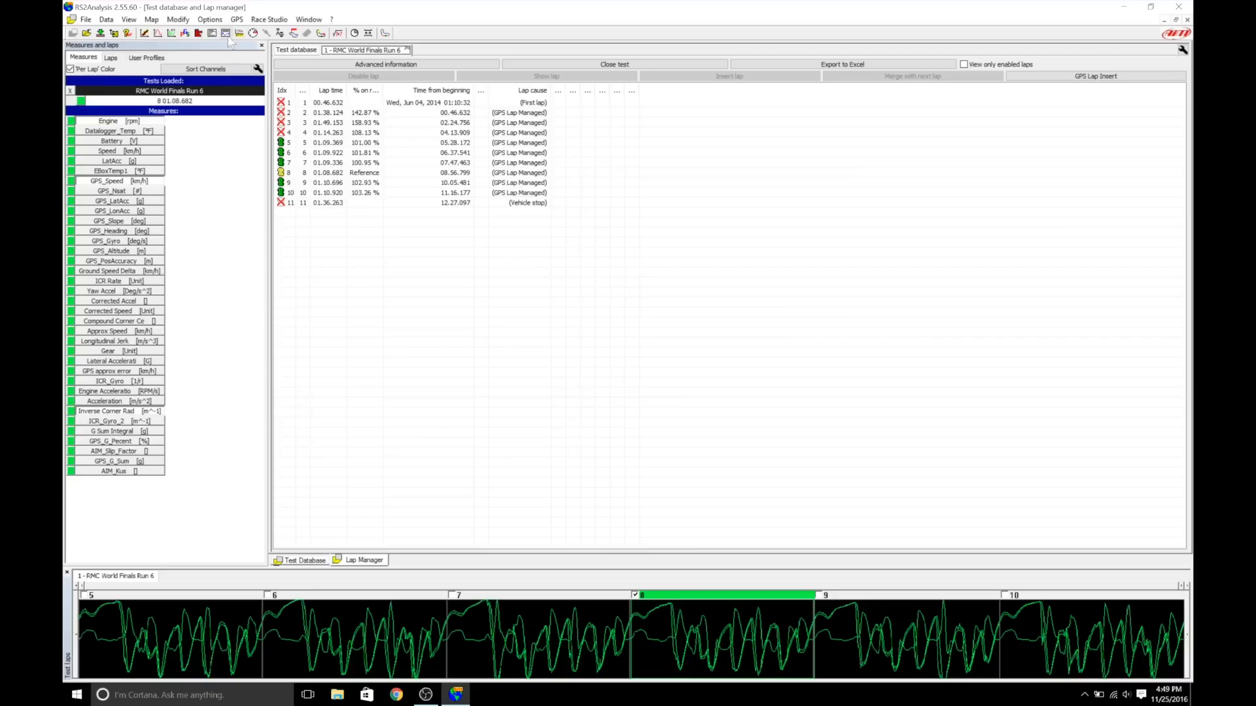
mouse_move(225, 33)
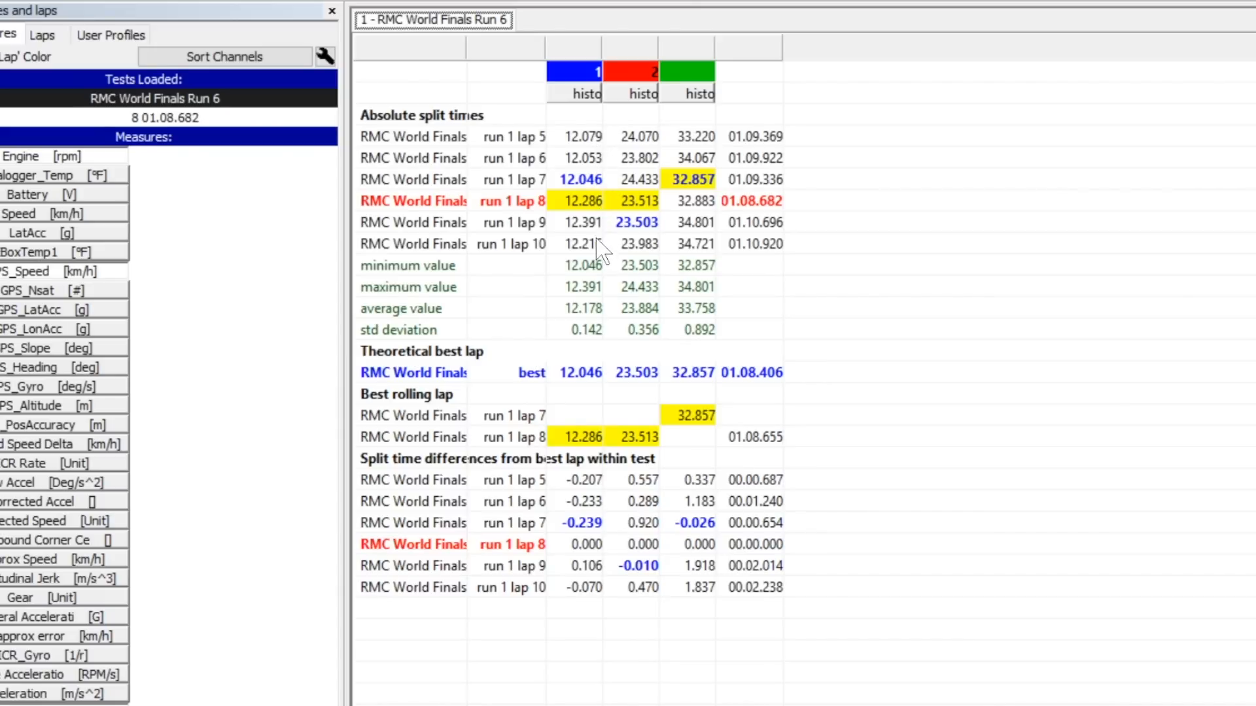
mouse_move(599, 164)
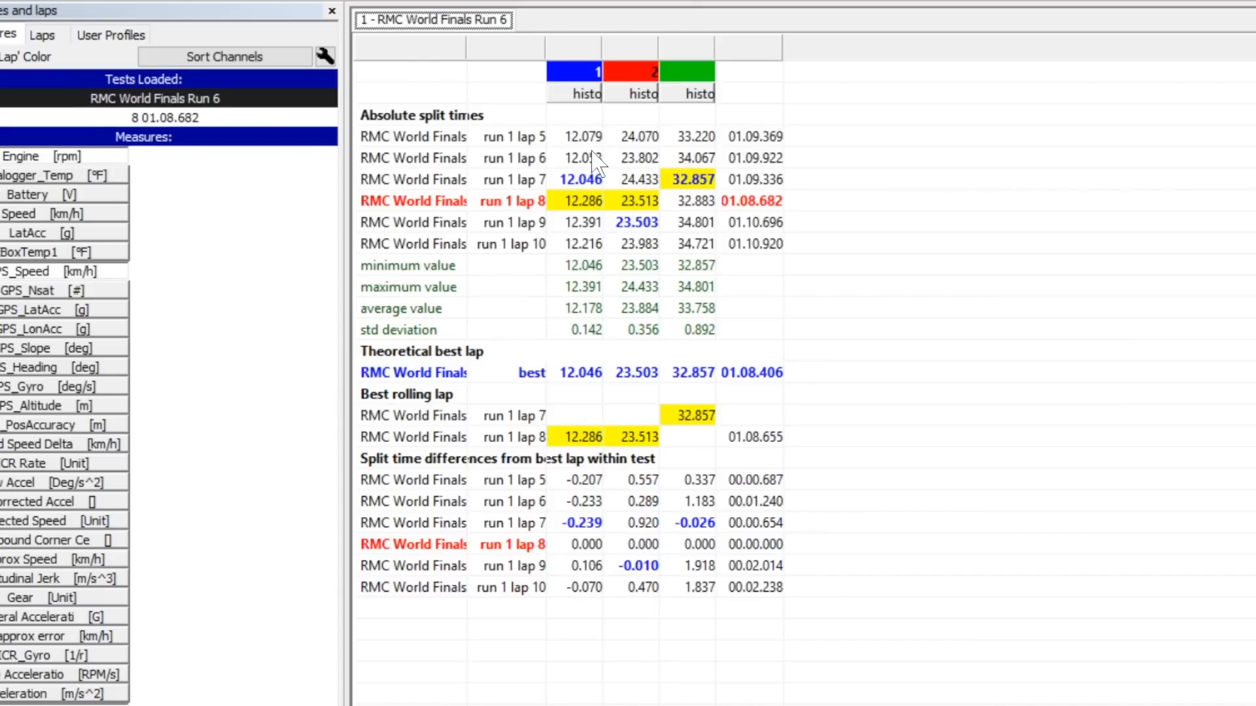
mouse_move(661, 168)
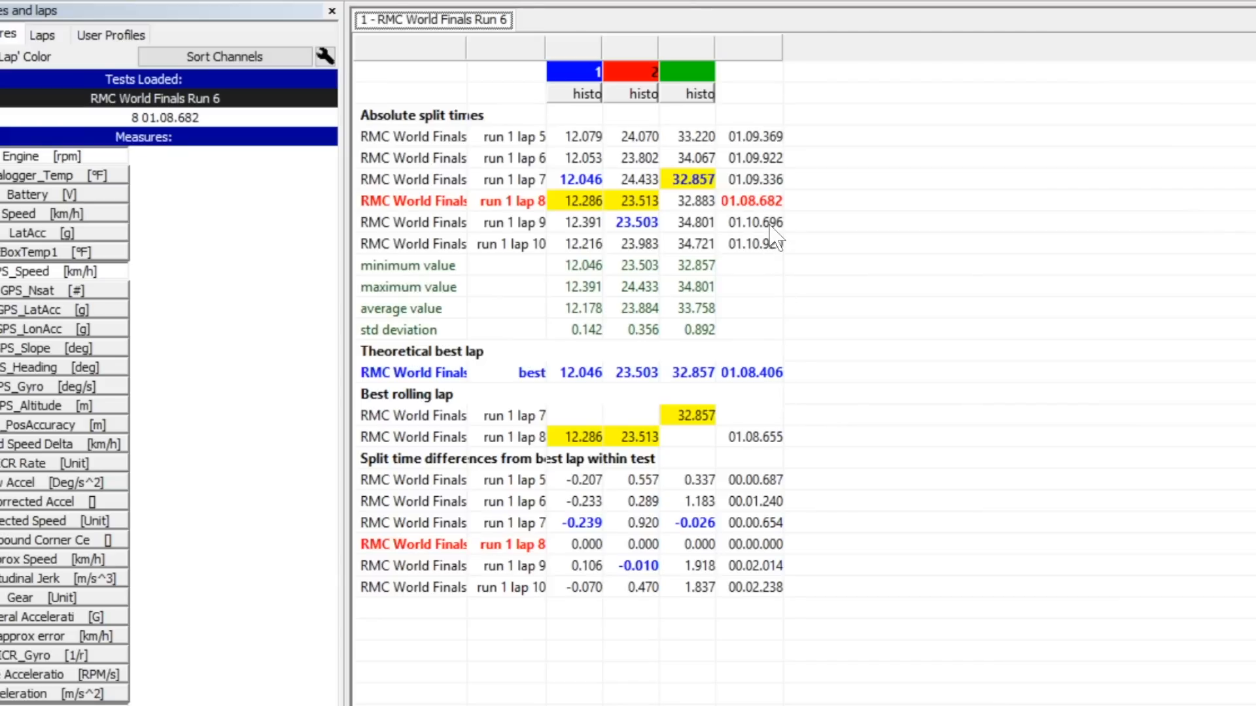
mouse_move(803, 478)
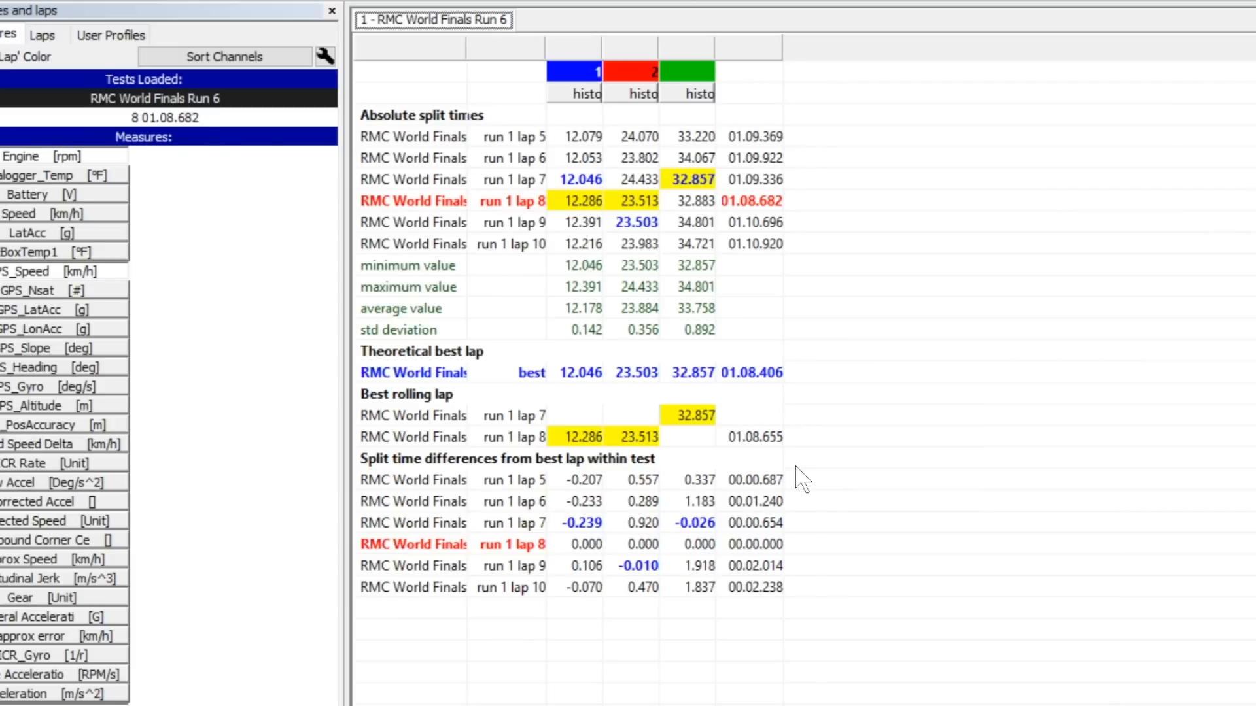
mouse_move(816, 460)
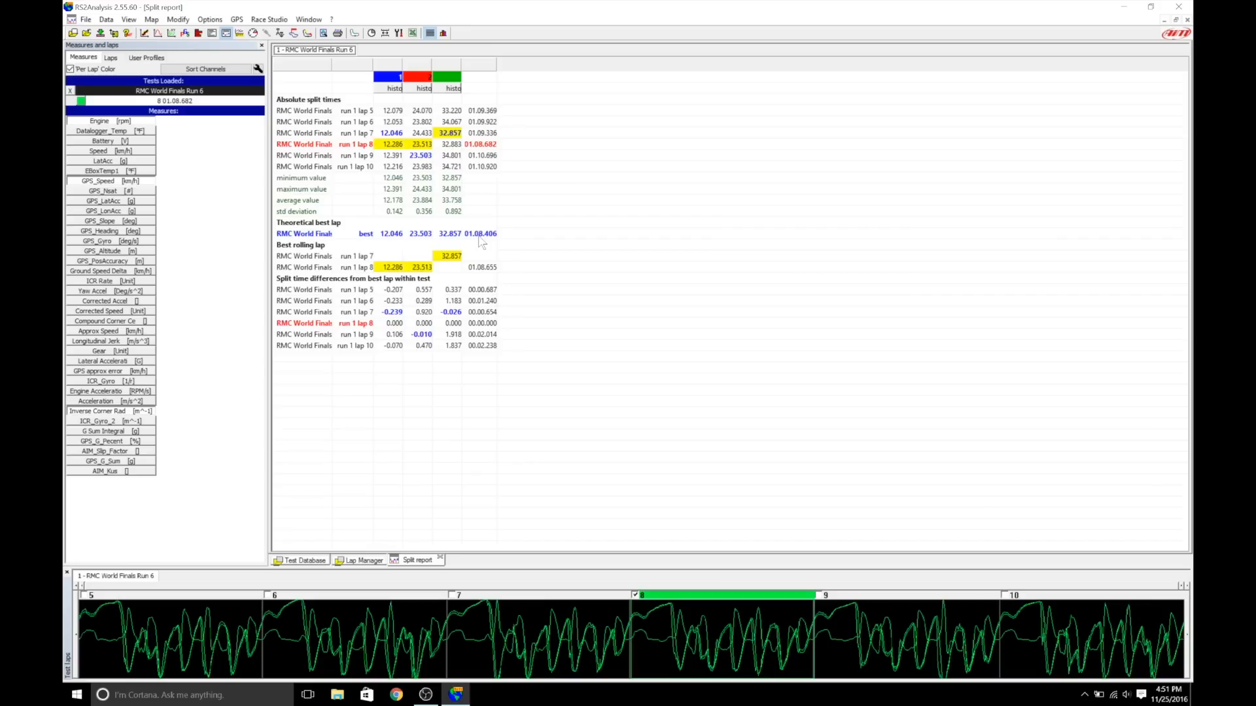
Bring OBS Studio to the front from the Windows taskbar
left_click(456, 694)
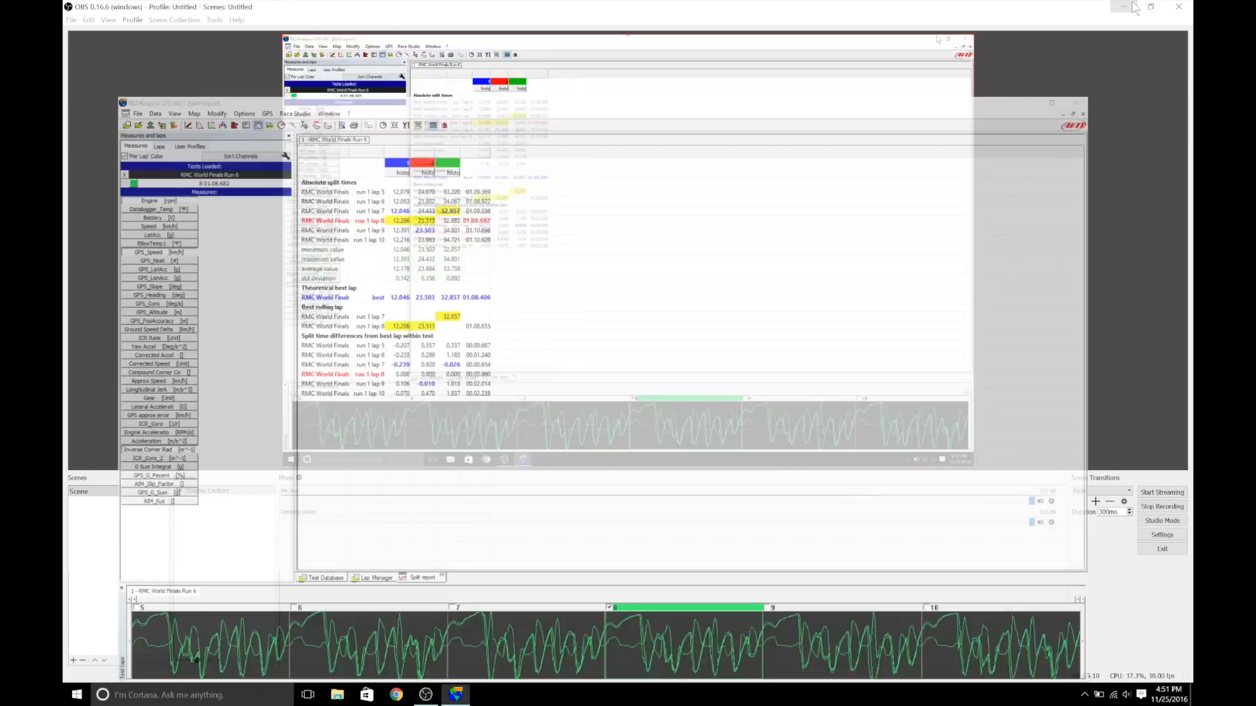